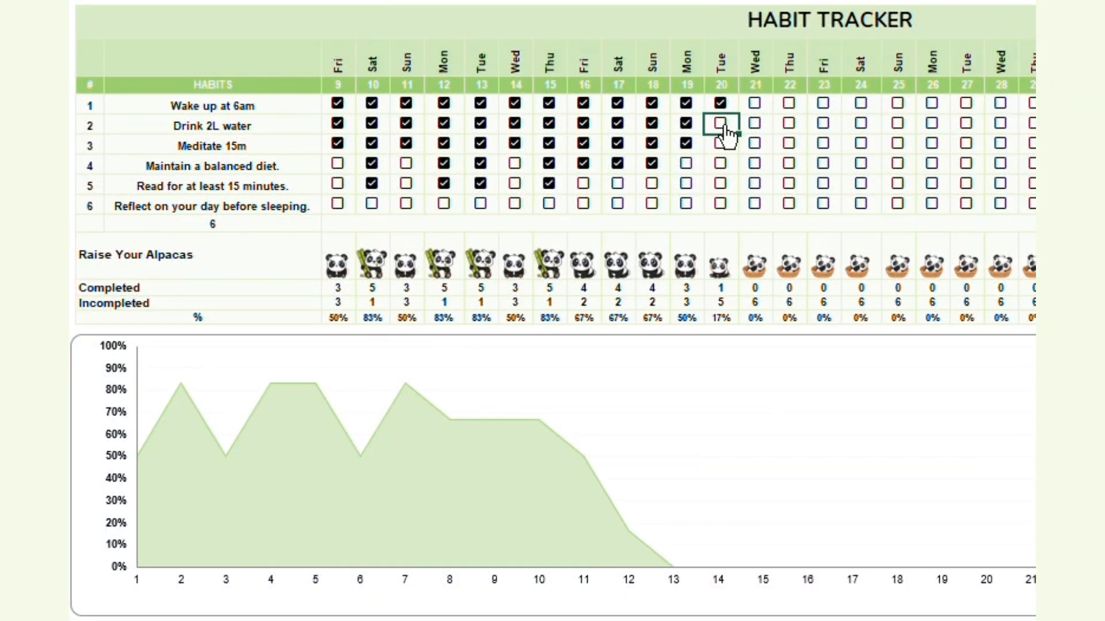
Tick the Drink 2L water habit as done on the 20th and the 22nd.
{"action": "left_click", "coordinate": [719, 104]}
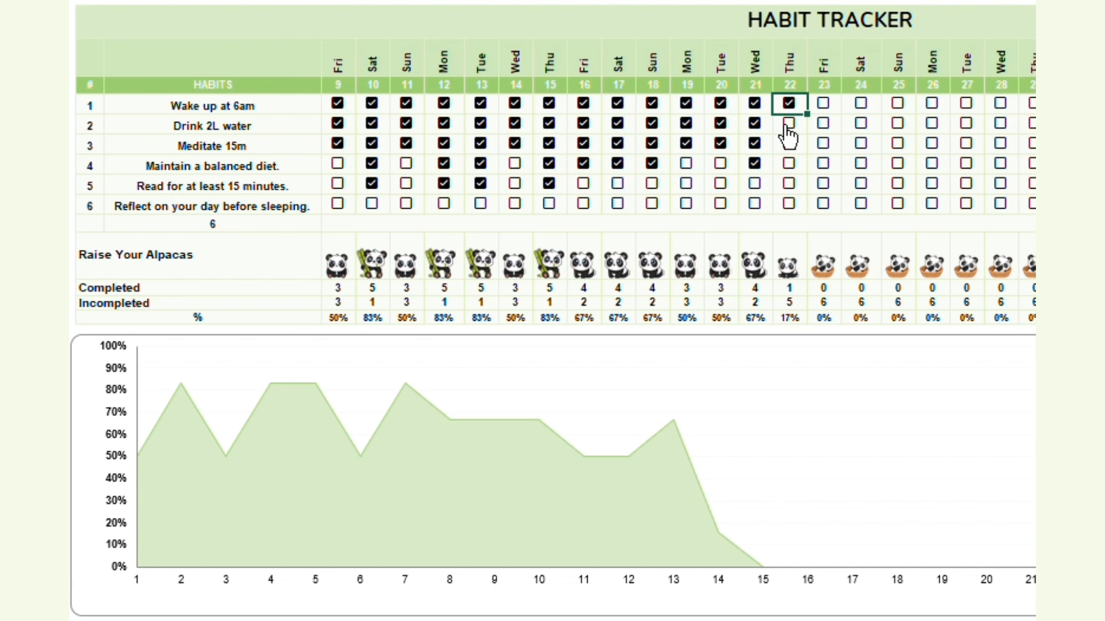
{"action": "left_click", "coordinate": [789, 163]}
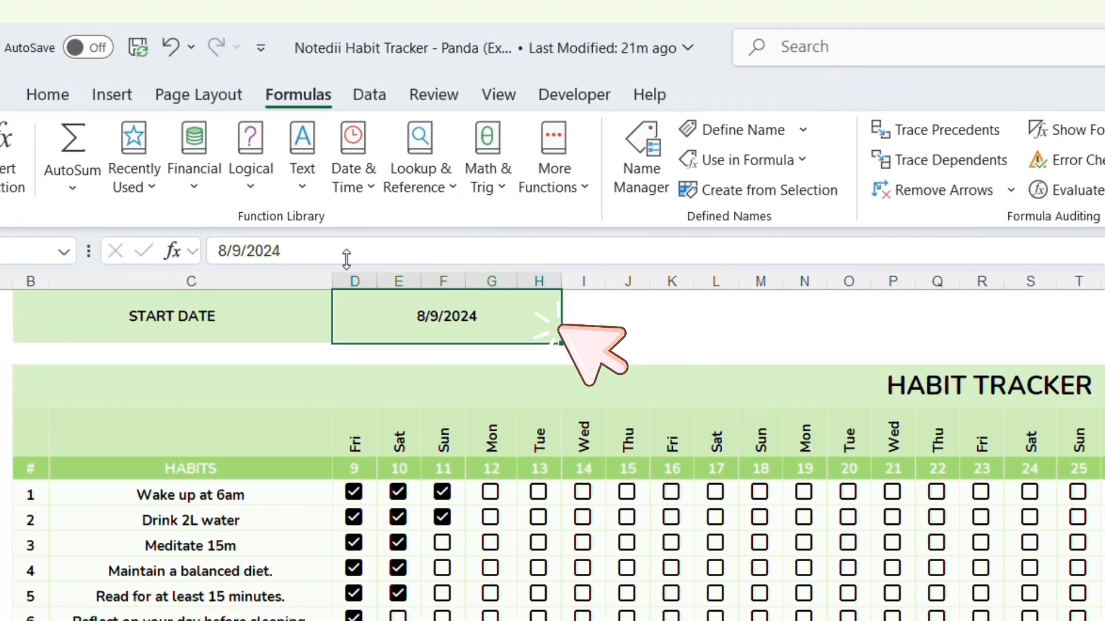
Enter 9/9/2023 in the START DATE cell and confirm it.
{"action": "left_click", "coordinate": [248, 250]}
{"action": "type", "text": "9"}
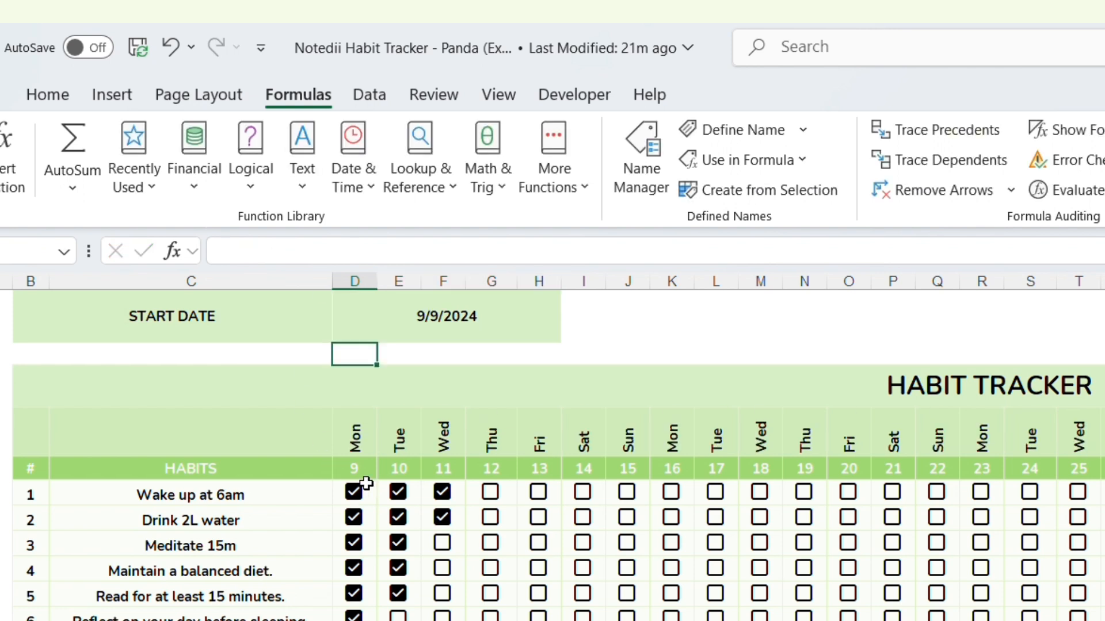
{"action": "left_click", "coordinate": [446, 316]}
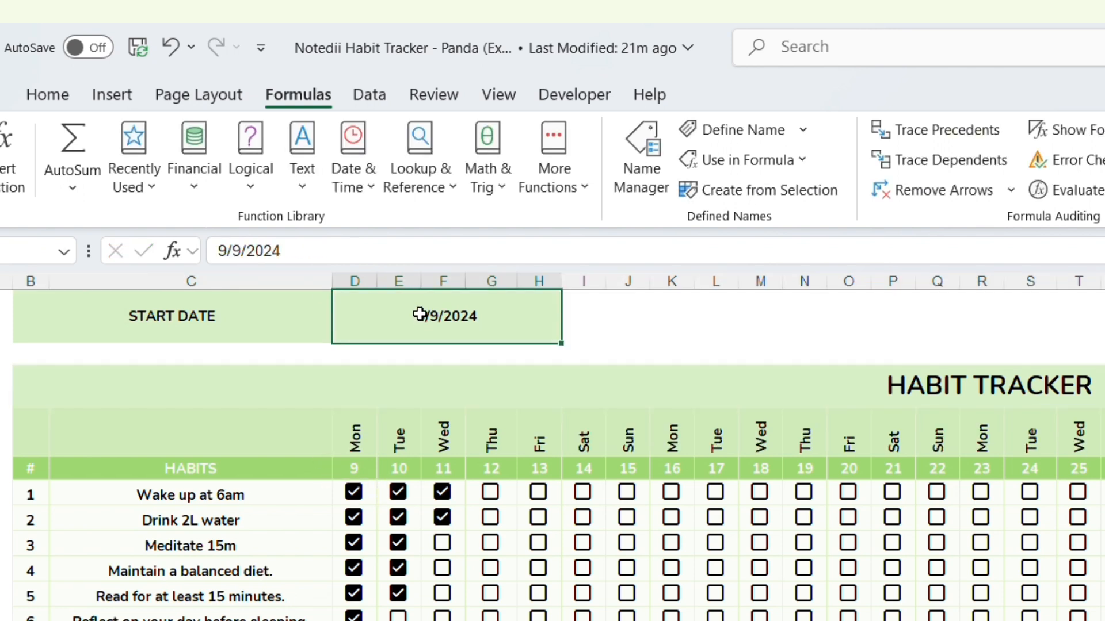
{"action": "type", "text": "9/9/2023"}
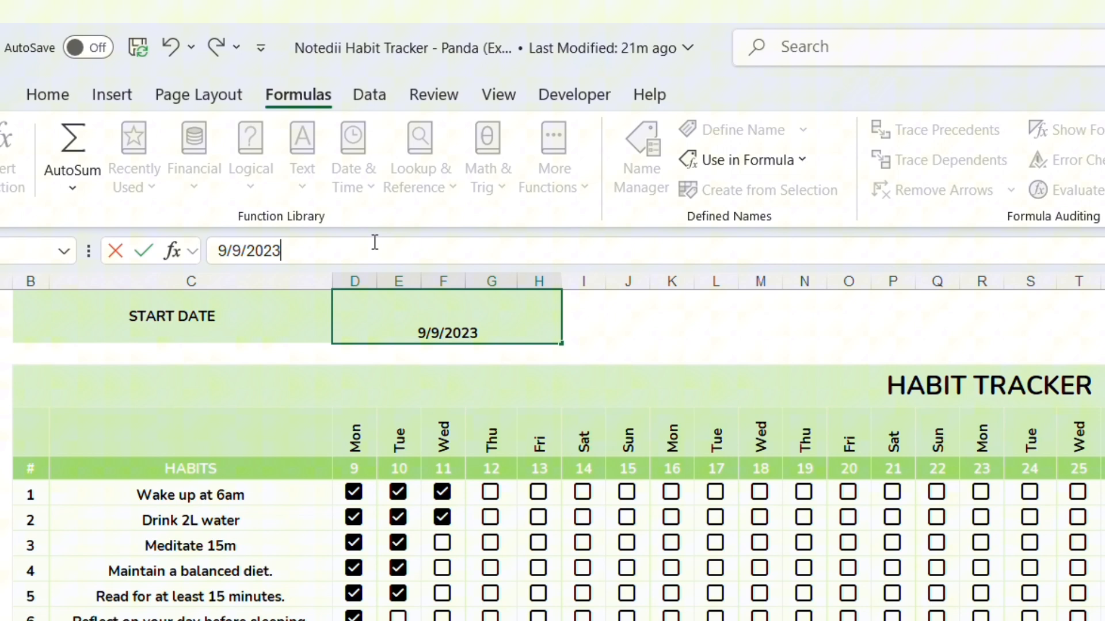
{"action": "key", "text": "Return"}
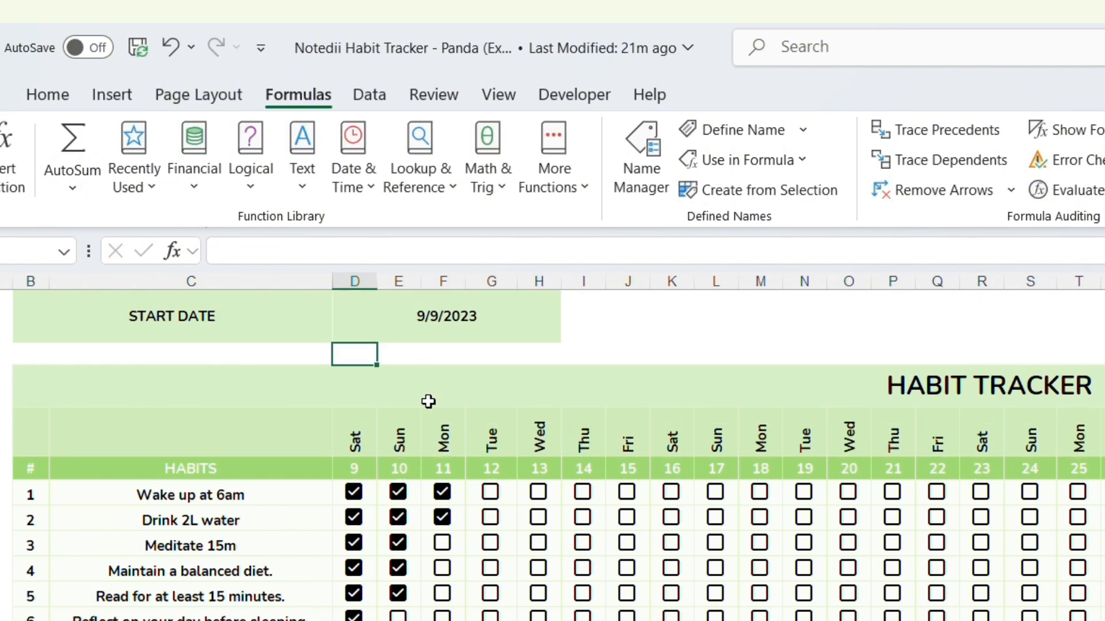
{"action": "left_click", "coordinate": [446, 316]}
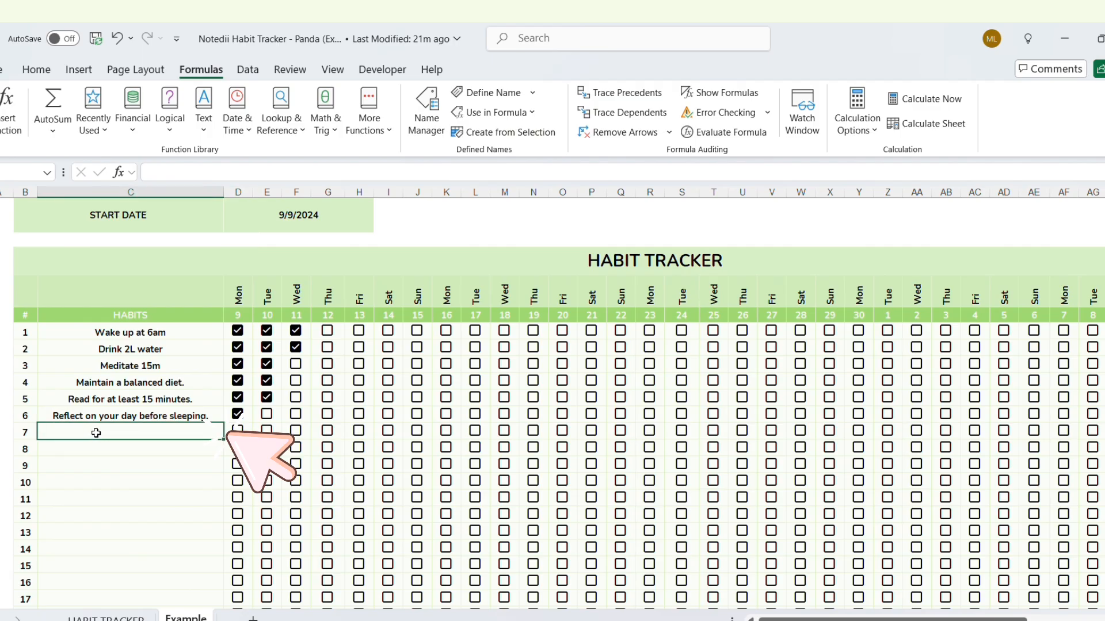
Type 'Exercise 30m' into the empty seventh habit row.
{"action": "type", "text": "Exerci"}
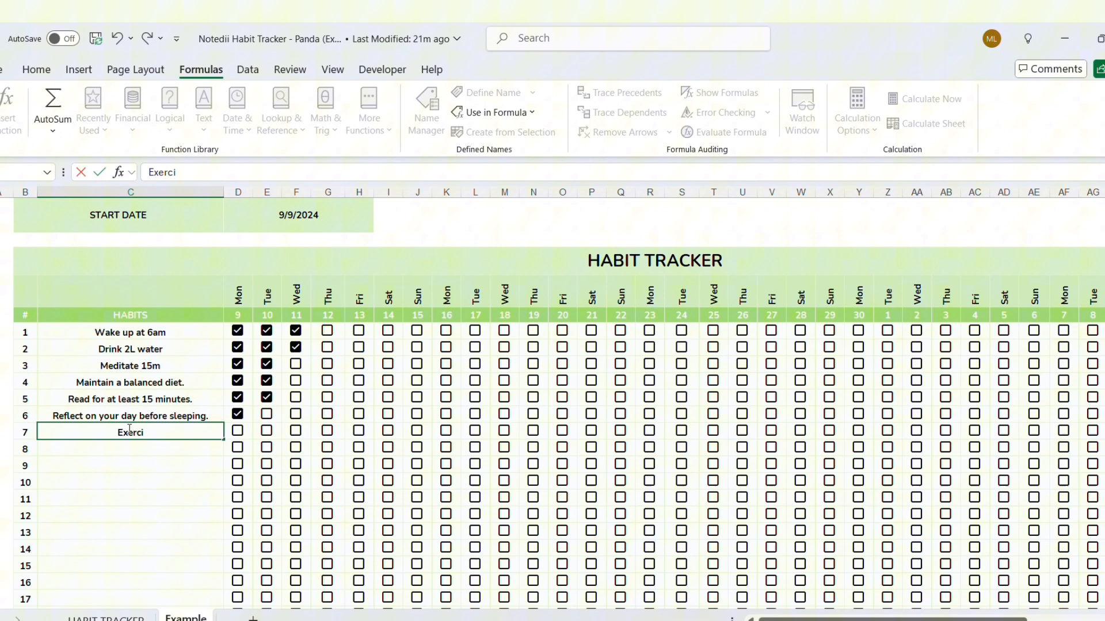
{"action": "type", "text": "se 30m"}
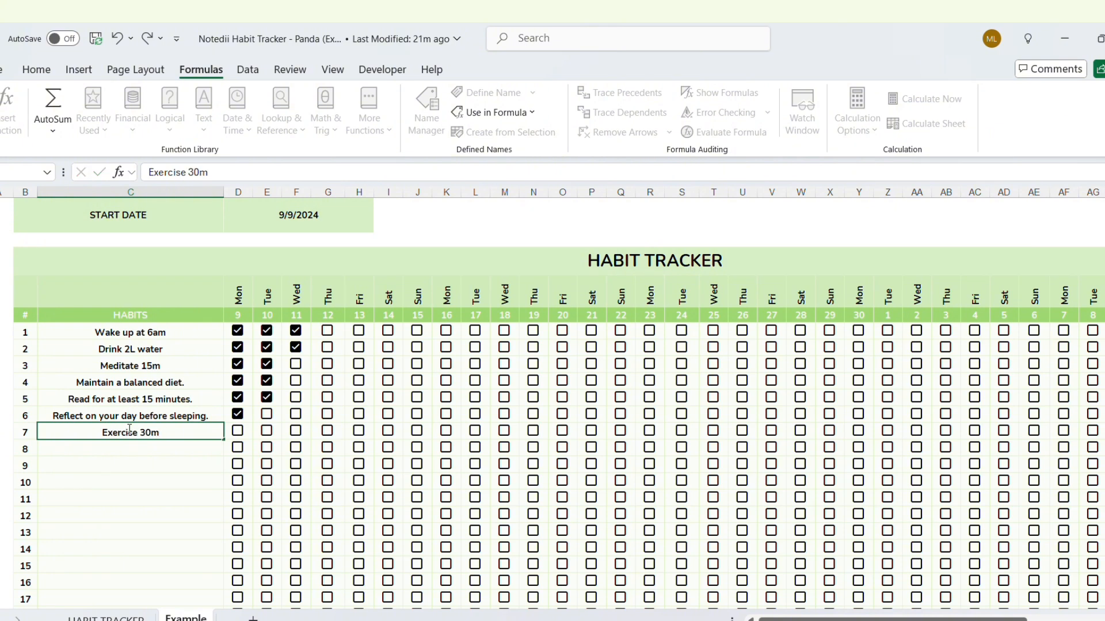
{"action": "scroll", "scroll_direction": "down", "scroll_amount": 3}
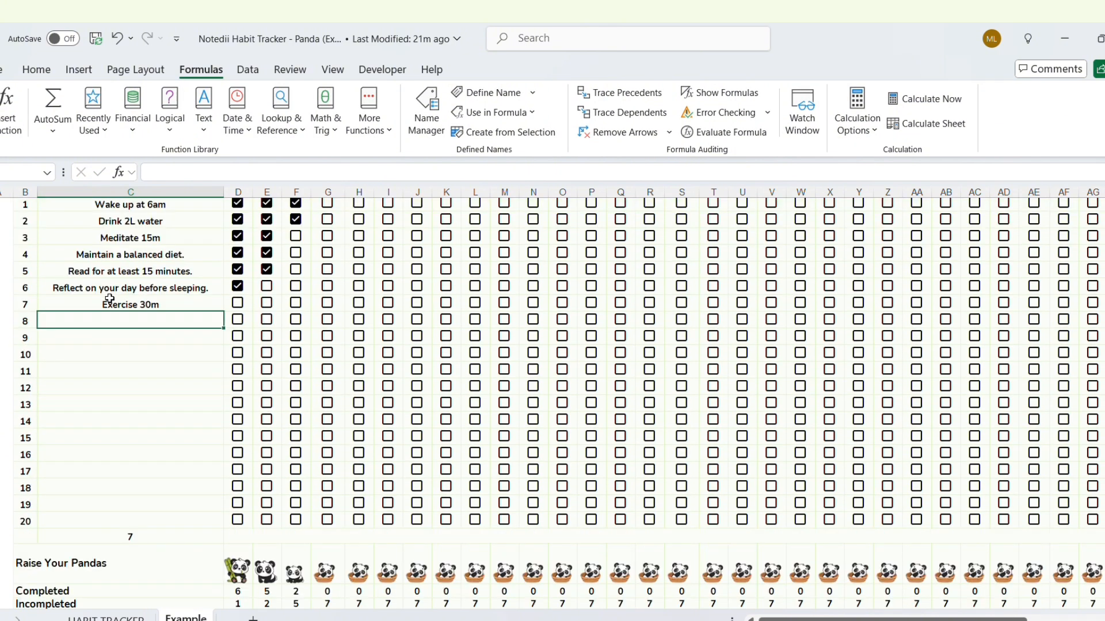
{"action": "scroll", "scroll_direction": "down", "scroll_amount": 3}
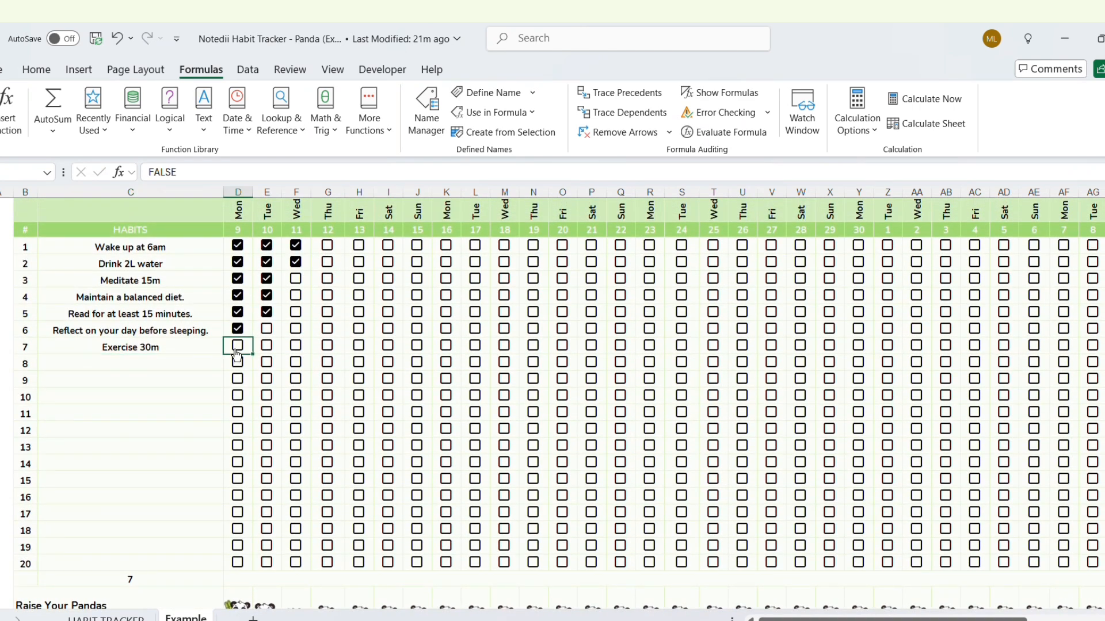
Tick Exercise 30m as done on the 9th and scroll across the habit grid.
{"action": "left_click", "coordinate": [267, 286]}
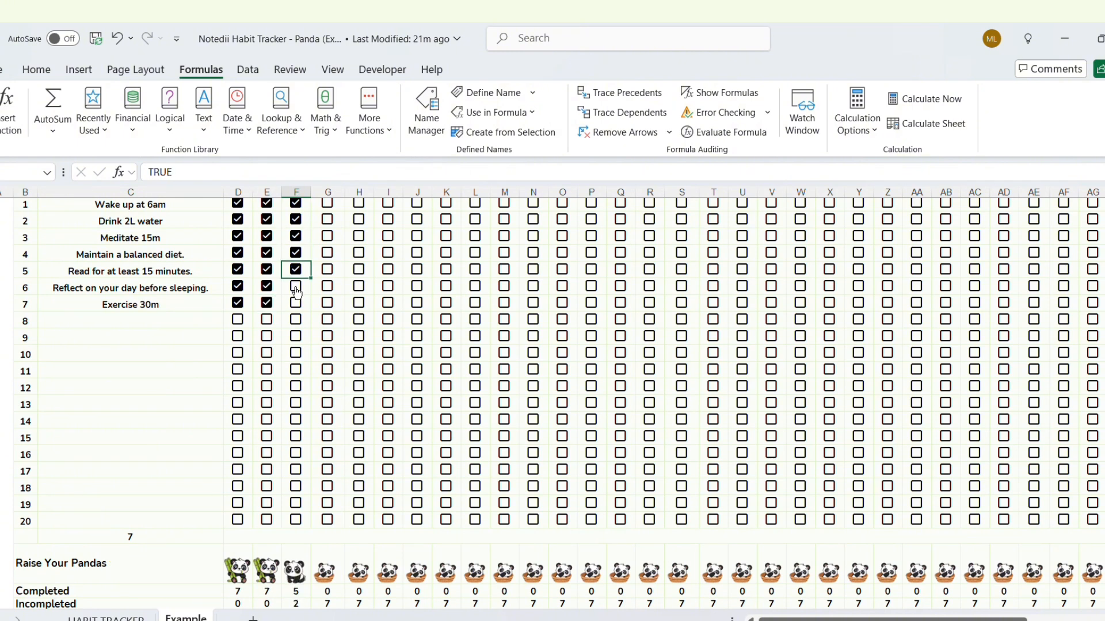
{"action": "scroll", "scroll_direction": "up", "scroll_amount": 3}
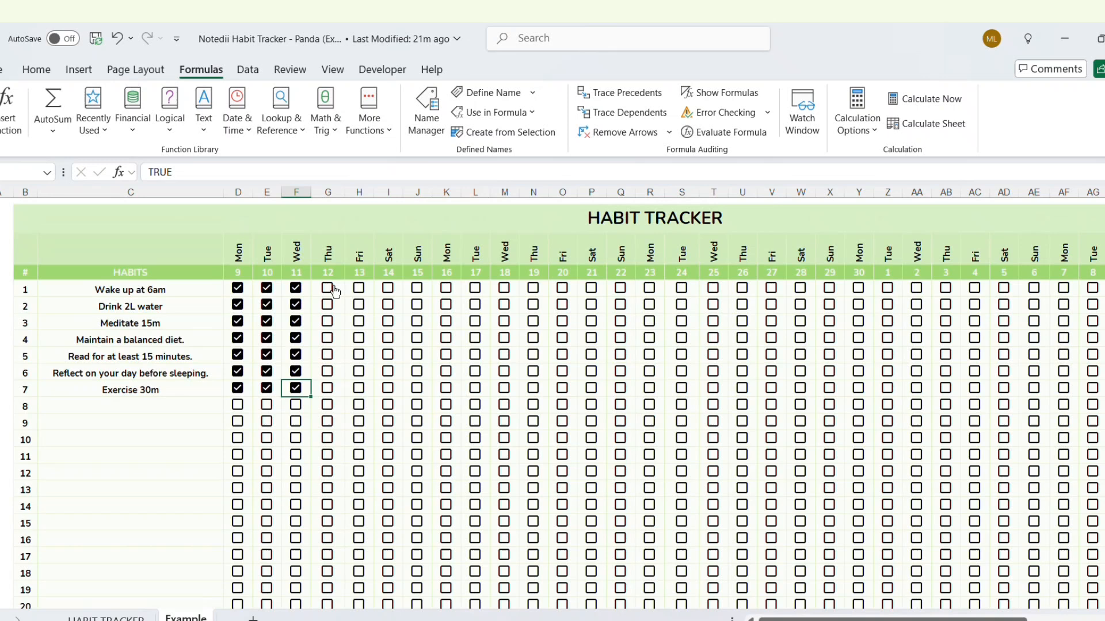
{"action": "scroll", "scroll_direction": "down", "scroll_amount": 3}
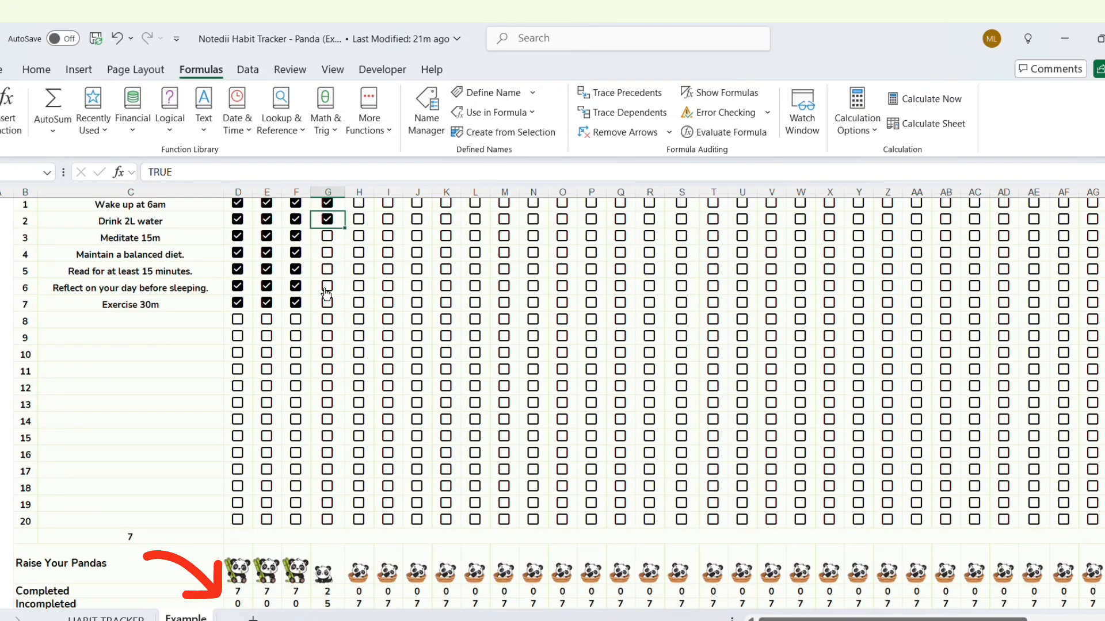
{"action": "scroll", "scroll_direction": "down", "scroll_amount": 3}
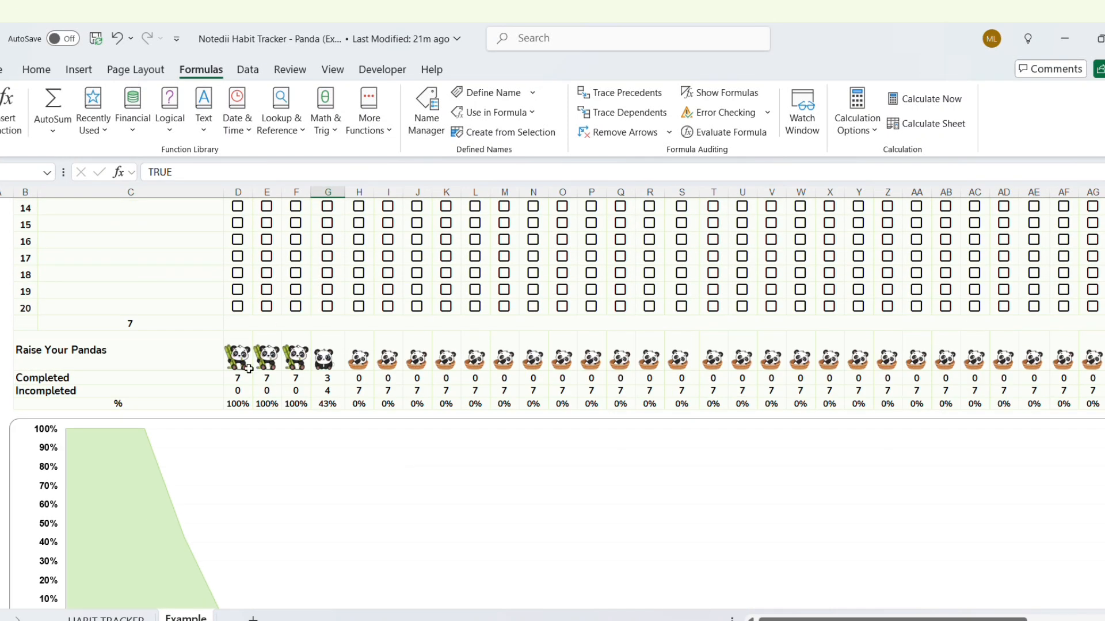
{"action": "scroll", "scroll_direction": "down", "scroll_amount": 3}
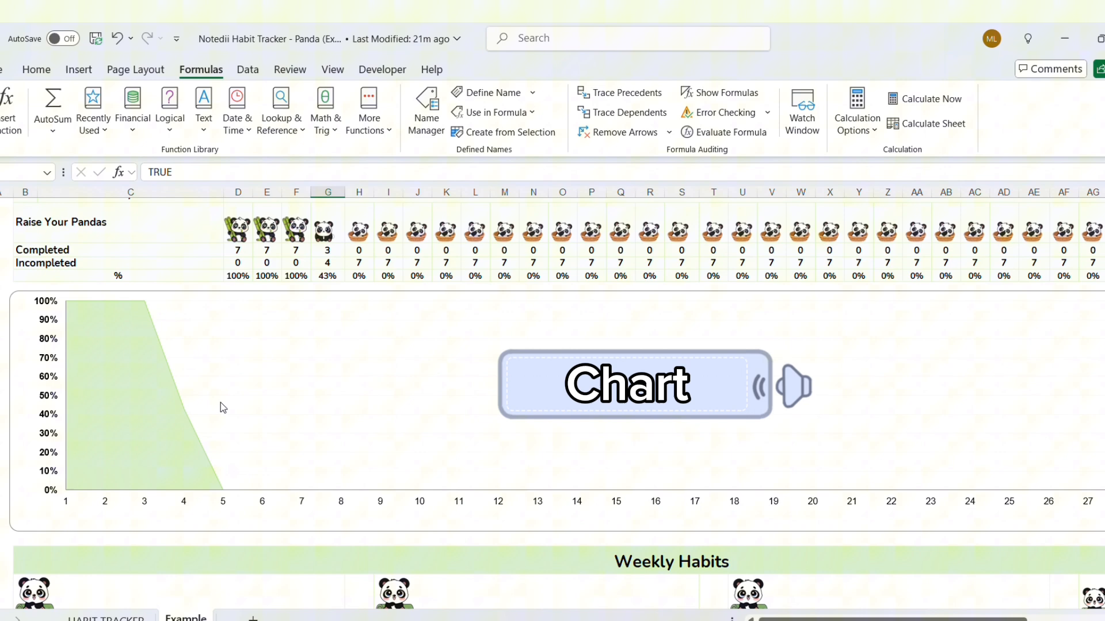
{"action": "scroll", "scroll_direction": "up", "scroll_amount": 3}
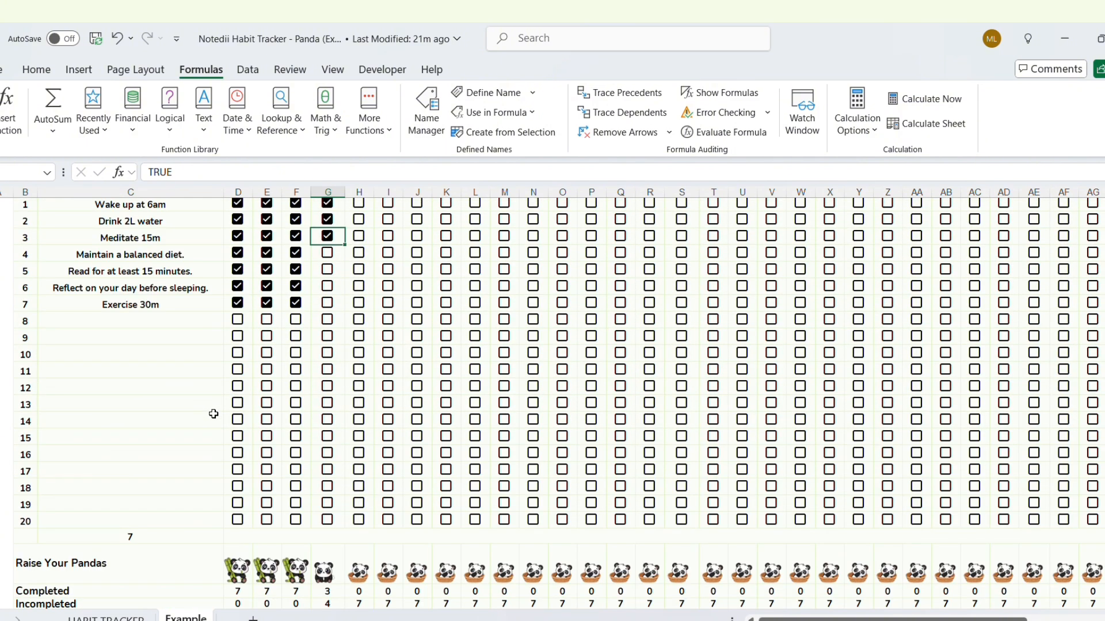
{"action": "scroll", "scroll_direction": "right", "scroll_amount": 3}
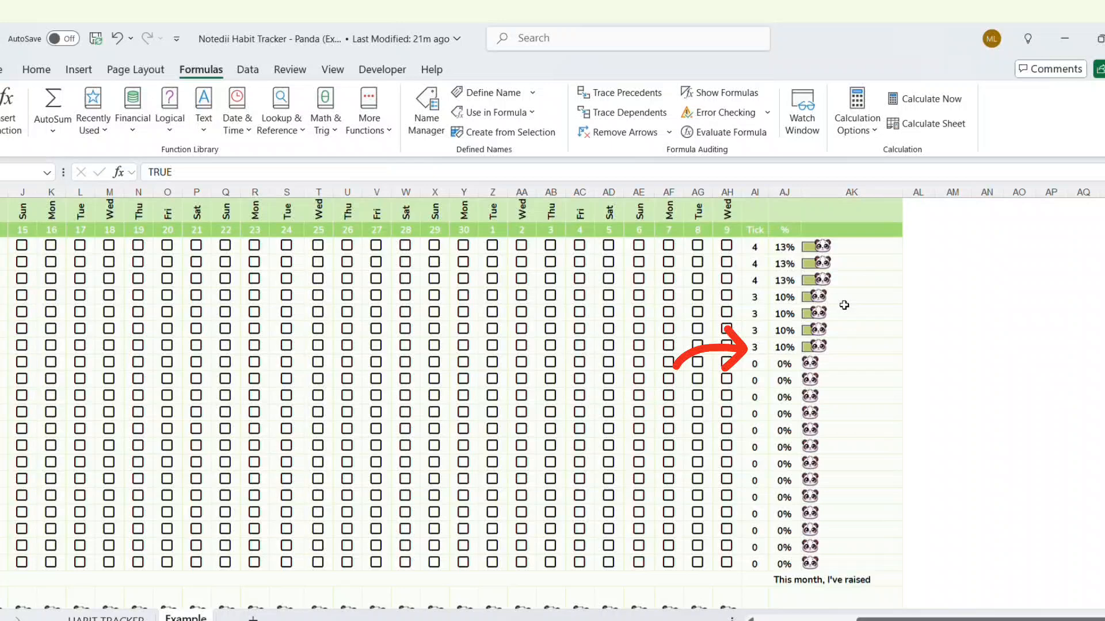
Tick Wake up at 6am for the 14th, 16th, 18th and Drink 2L water for the 16th, 18th.
{"action": "scroll", "scroll_direction": "left", "scroll_amount": 3}
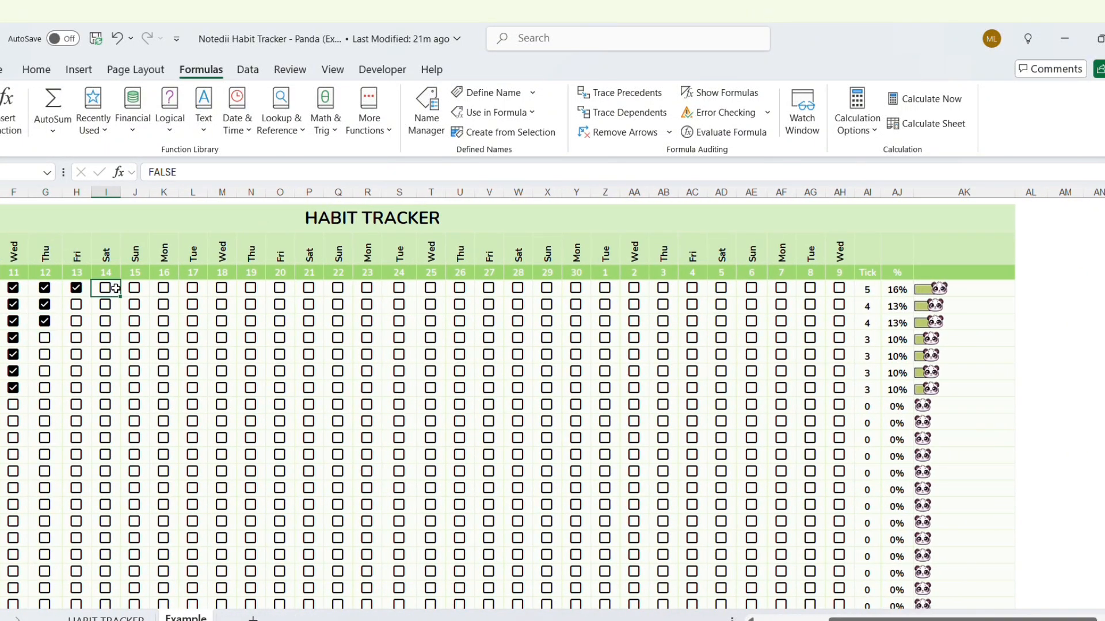
{"action": "left_click", "coordinate": [105, 287]}
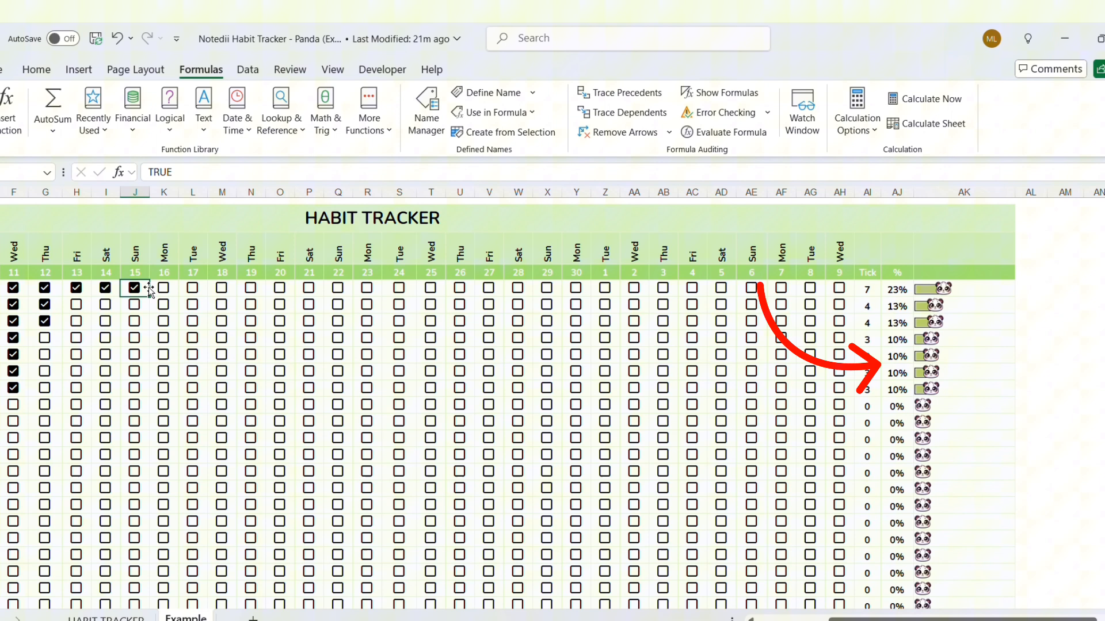
{"action": "left_click", "coordinate": [193, 287]}
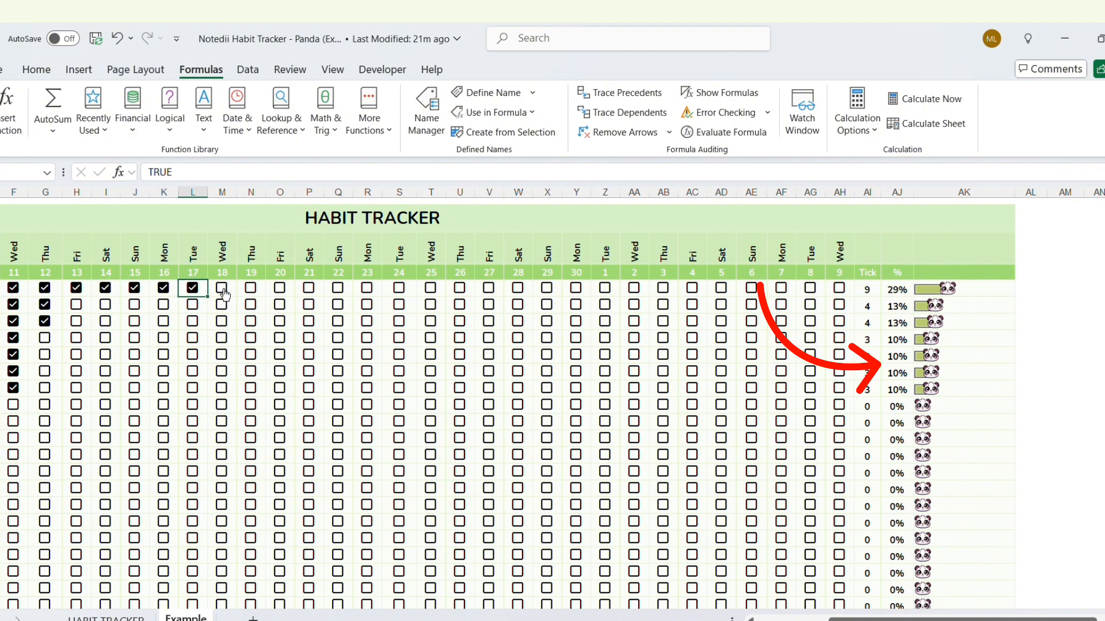
{"action": "left_click", "coordinate": [76, 288]}
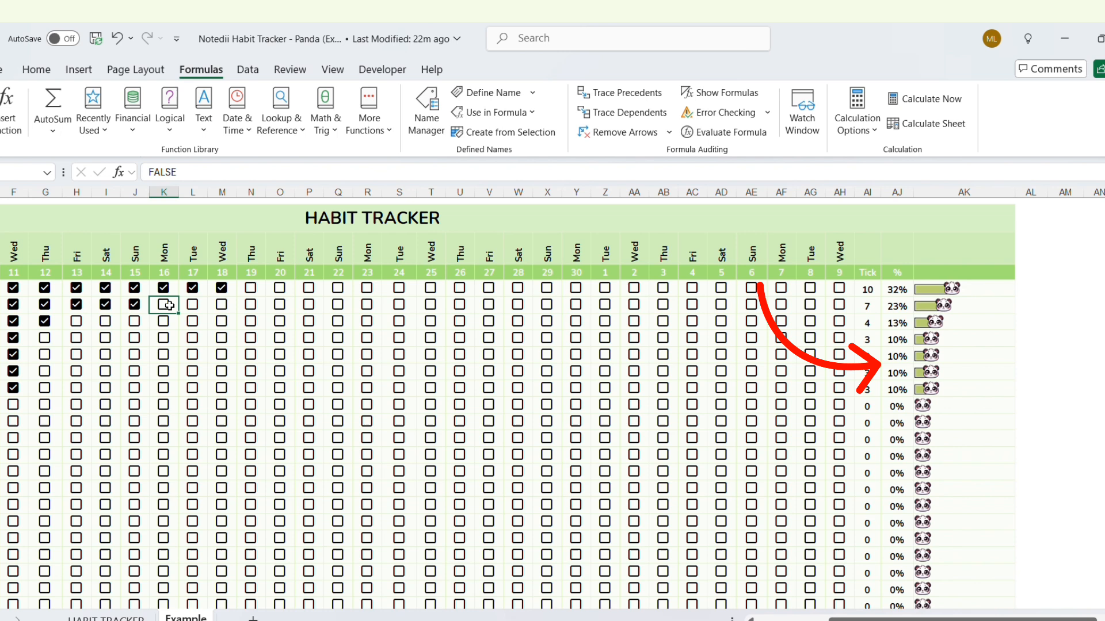
{"action": "left_click", "coordinate": [191, 304]}
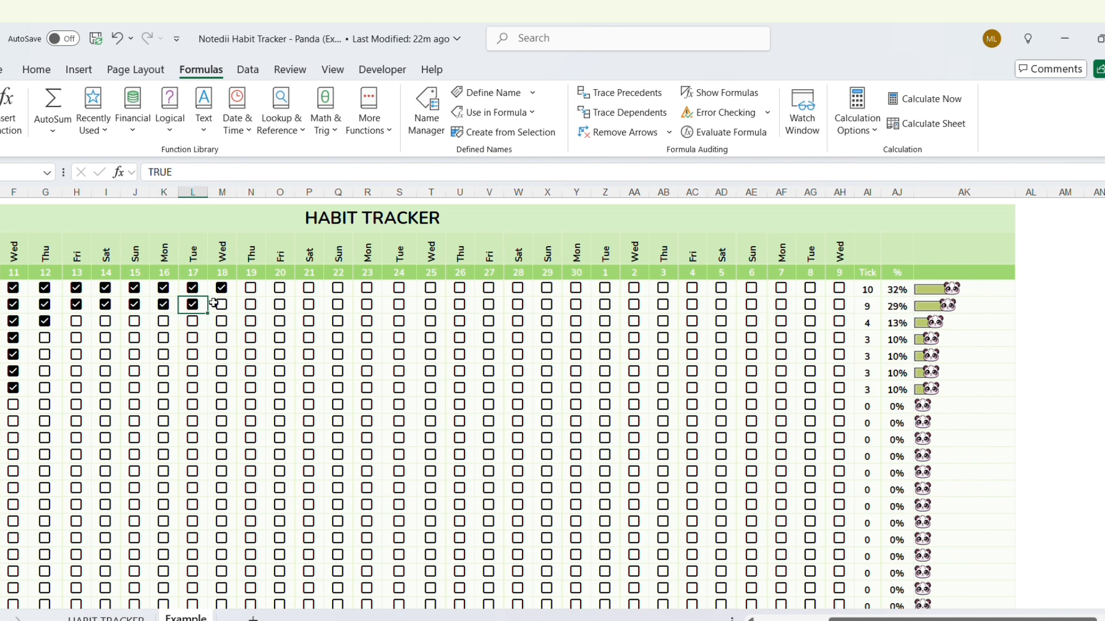
{"action": "left_click", "coordinate": [220, 304]}
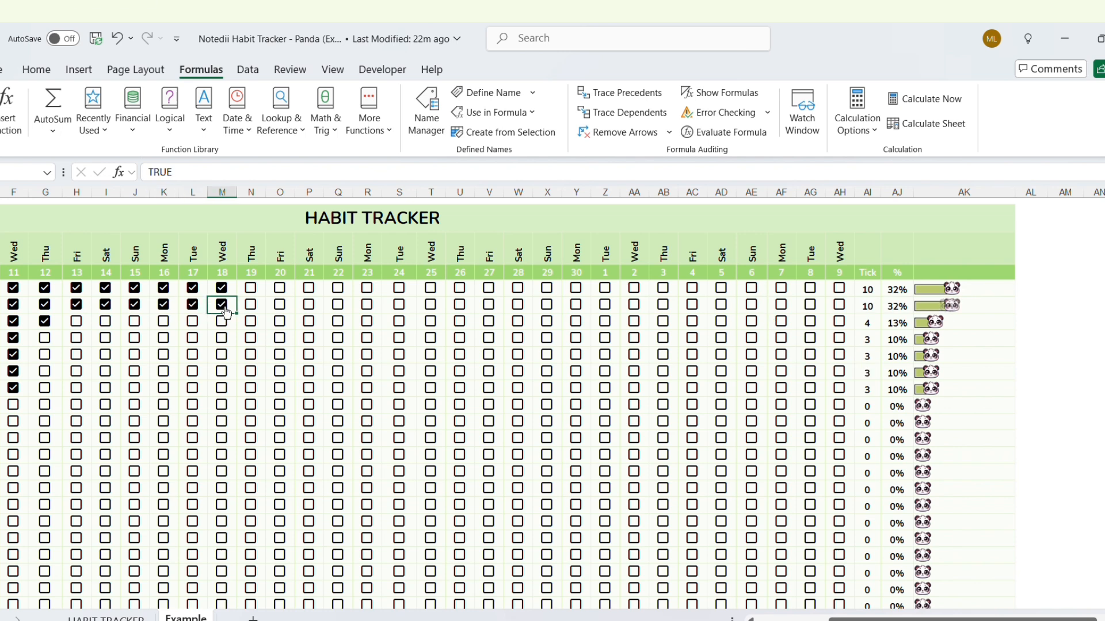
{"action": "scroll", "scroll_direction": "down", "scroll_amount": 3}
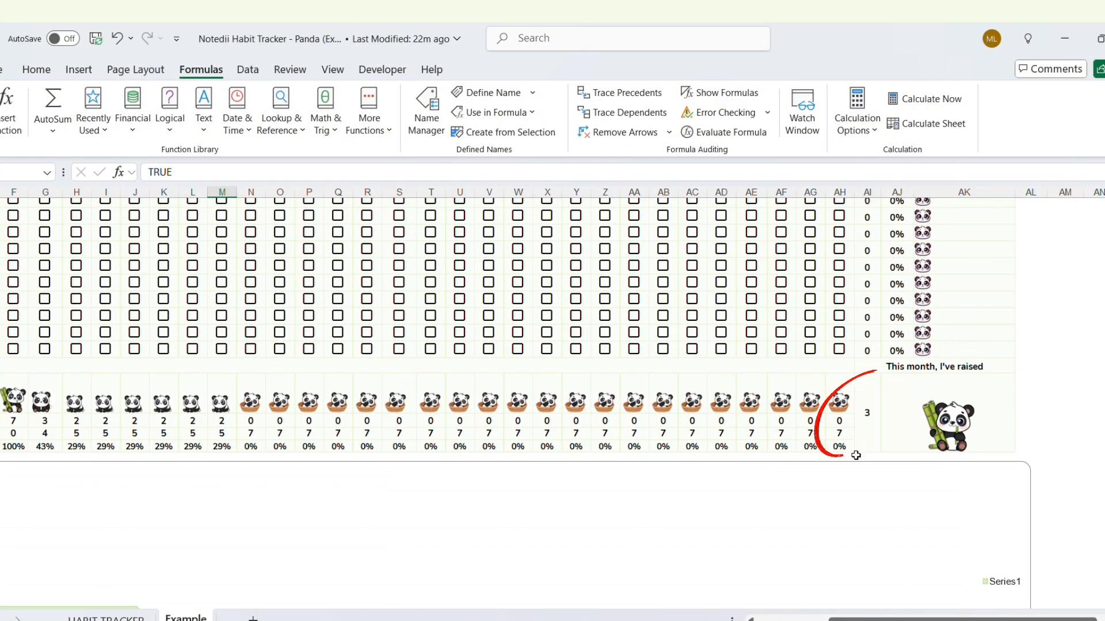
{"action": "scroll", "scroll_direction": "left", "scroll_amount": 3}
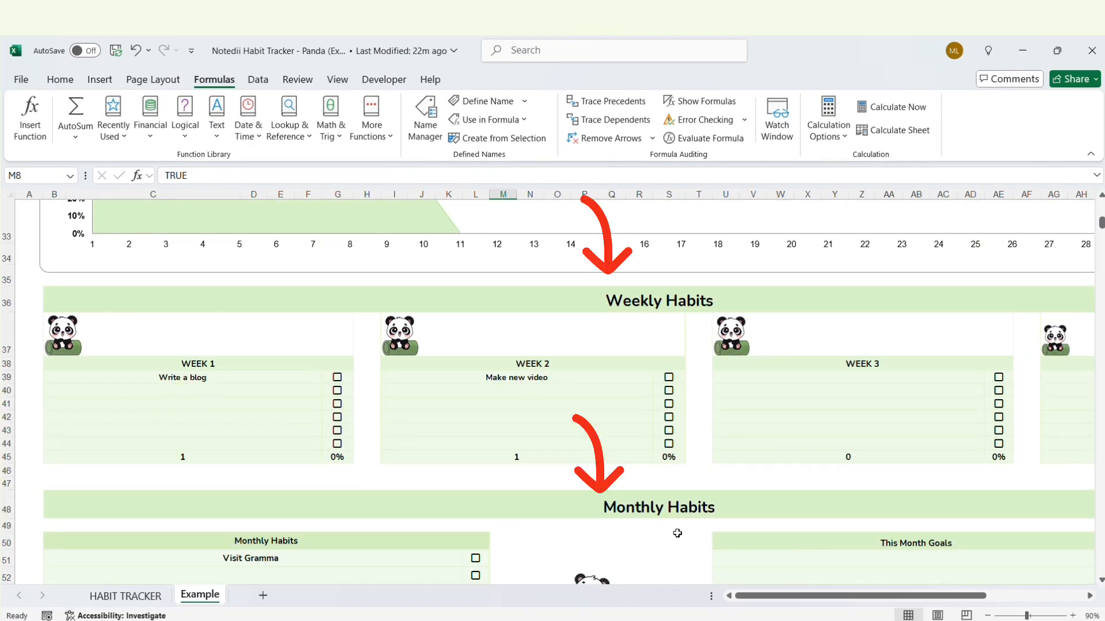
Tick Write a blog and Make new video, add and tick 'Write 2 new blogs', tick Visit Gramma.
{"action": "left_click", "coordinate": [337, 376]}
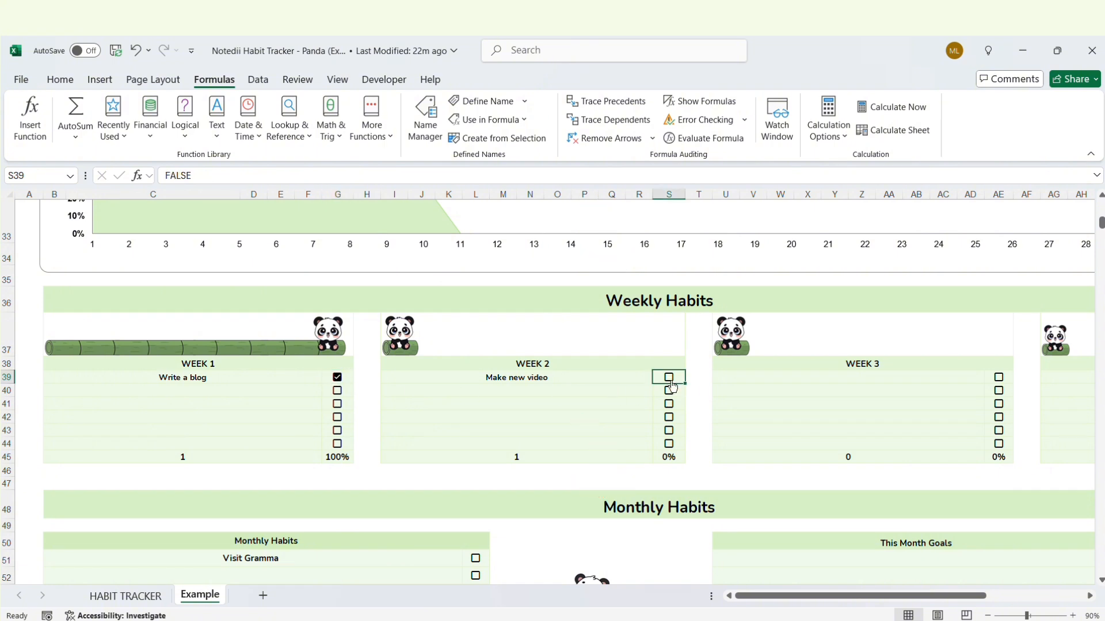
{"action": "left_click", "coordinate": [668, 377]}
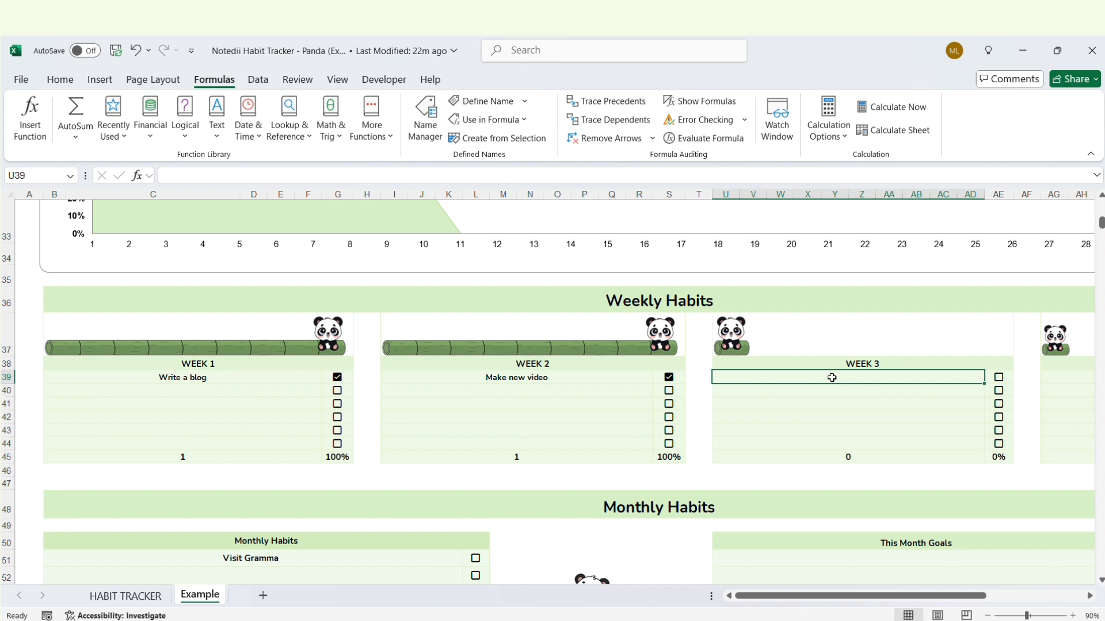
{"action": "type", "text": "Write 2"}
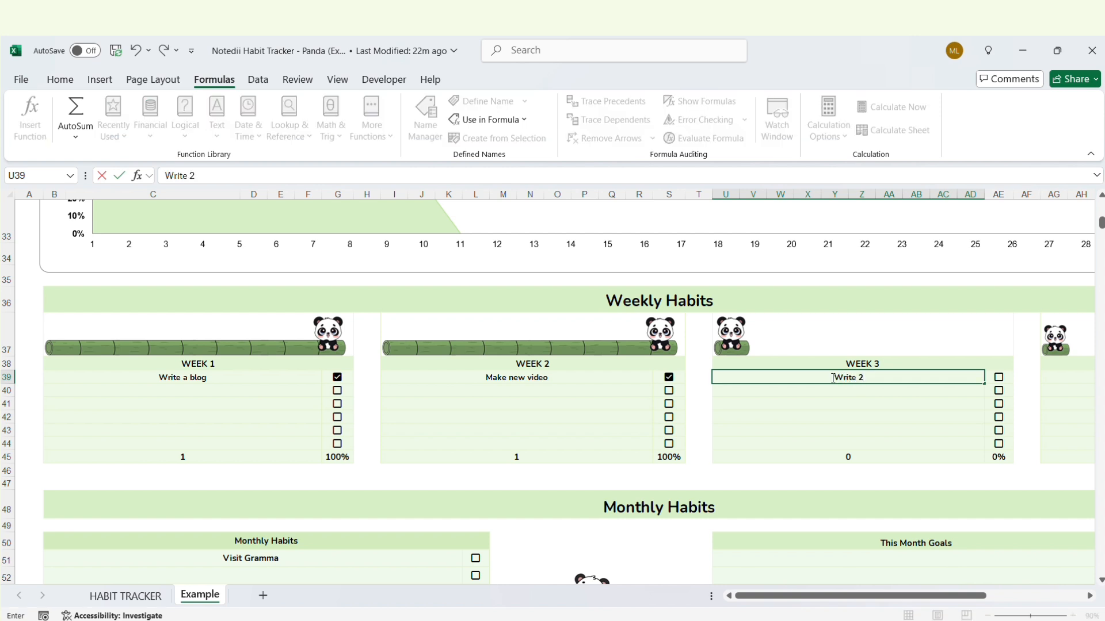
{"action": "type", "text": "new blogs"}
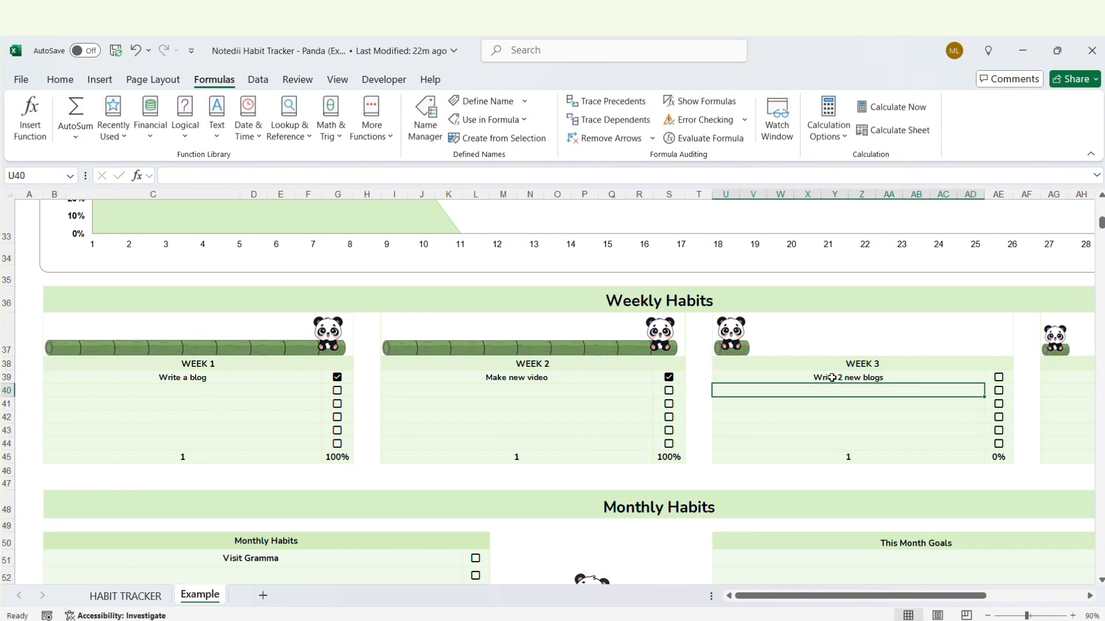
{"action": "left_click", "coordinate": [997, 377]}
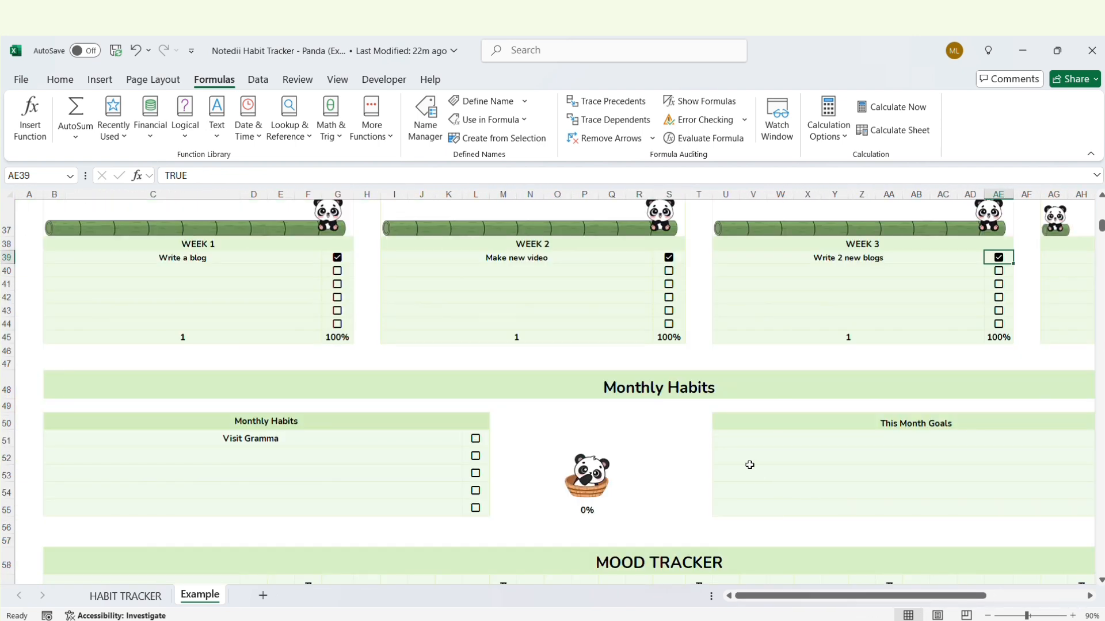
{"action": "left_click", "coordinate": [476, 359]}
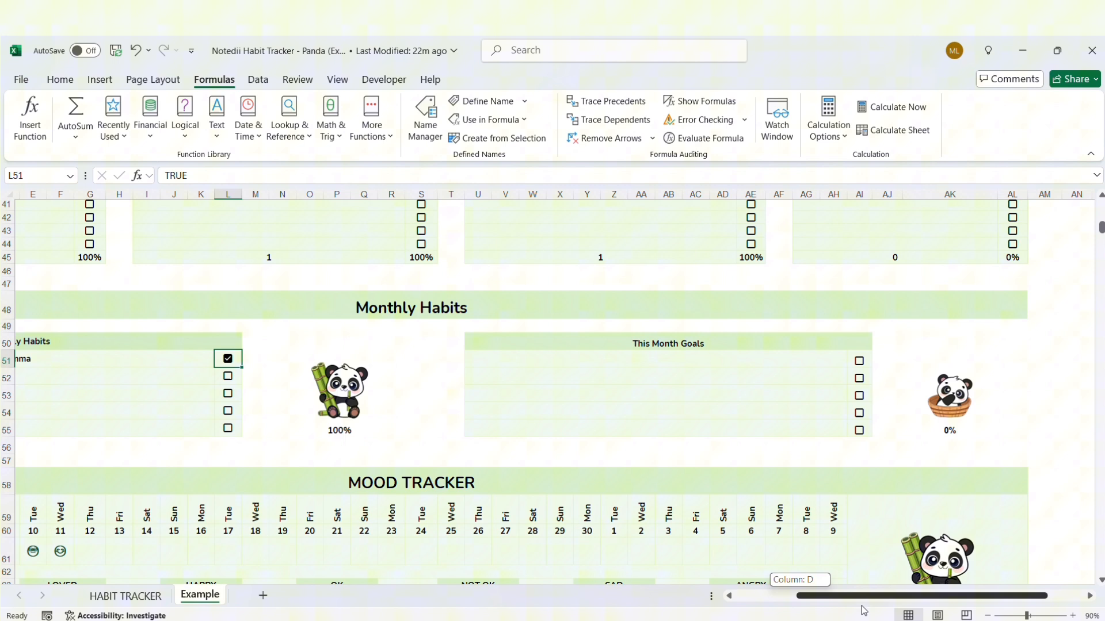
Enter '2000 subscribers' as the first This Month Goals entry.
{"action": "scroll", "scroll_direction": "left", "scroll_amount": 3}
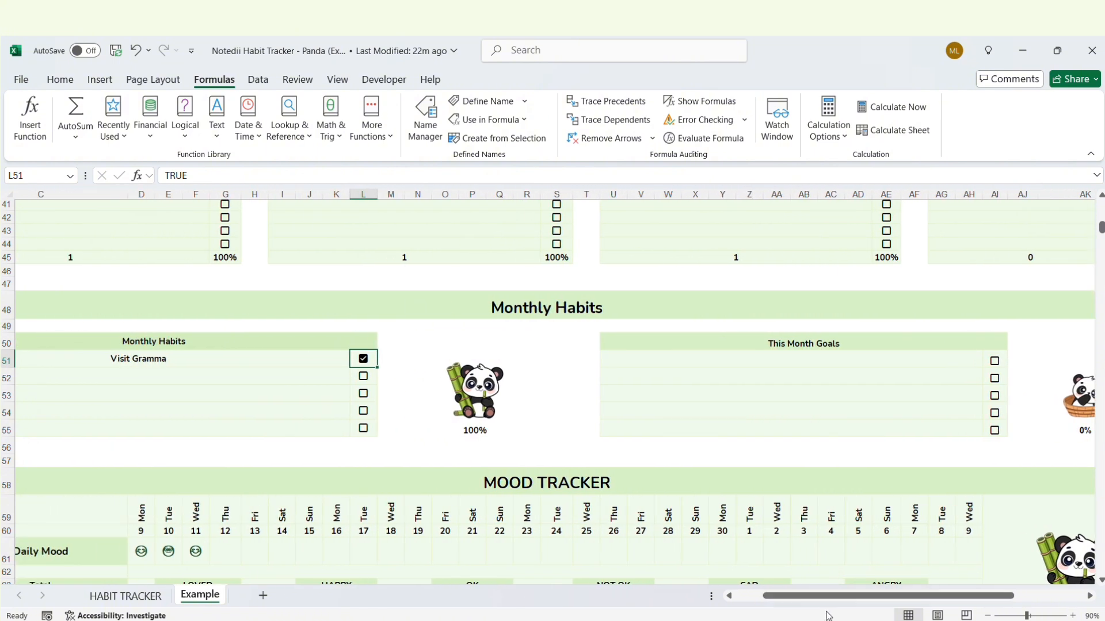
{"action": "type", "text": "2000 subs"}
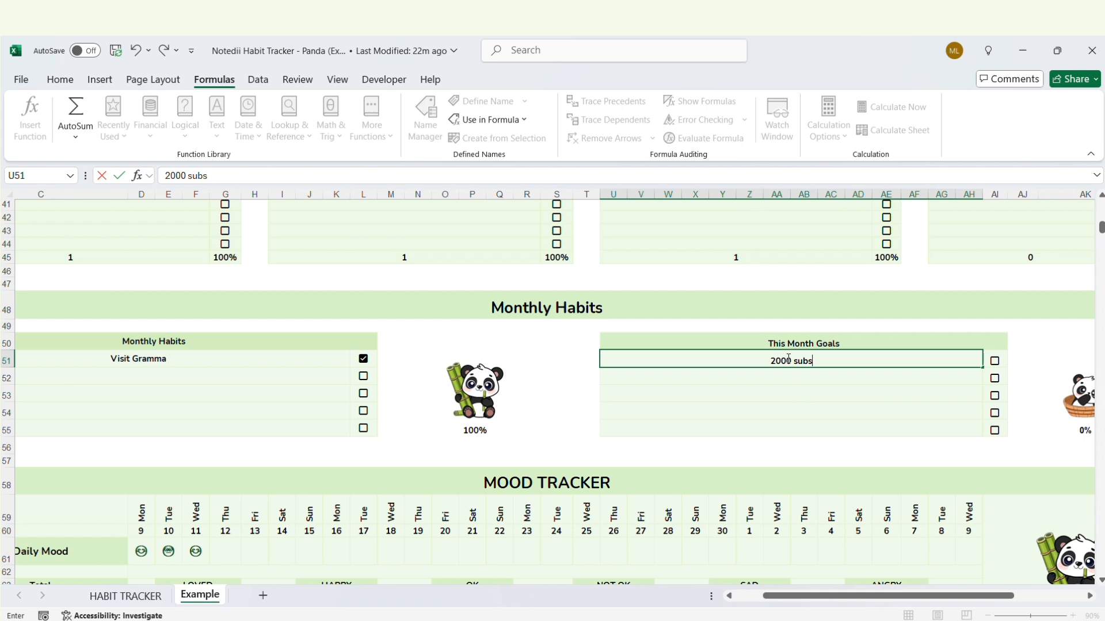
{"action": "key", "text": "enter"}
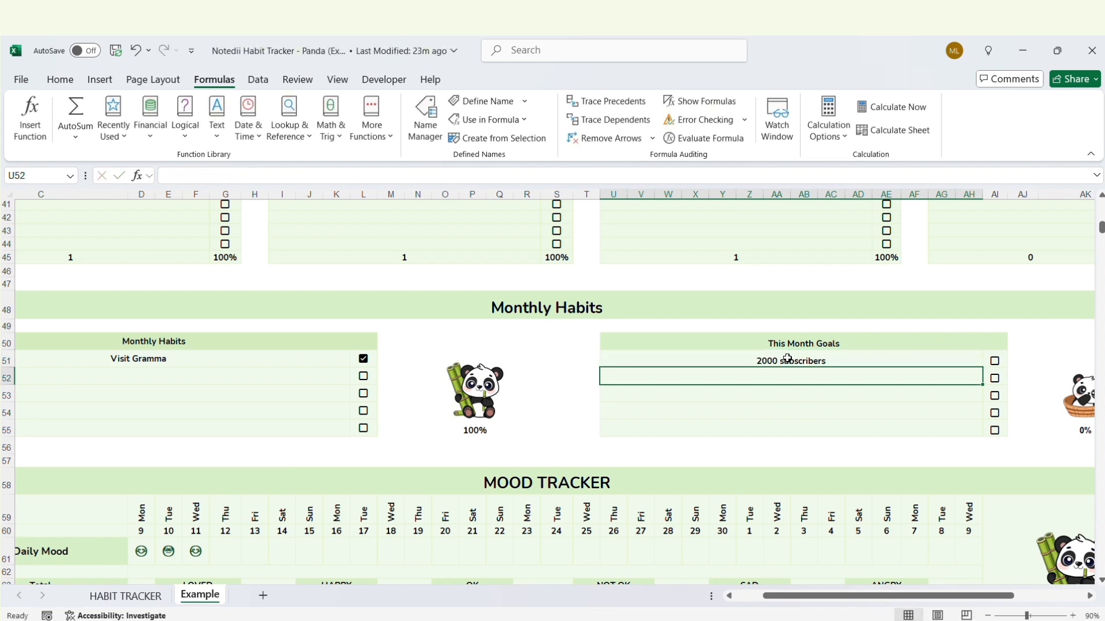
{"action": "left_click", "coordinate": [994, 360]}
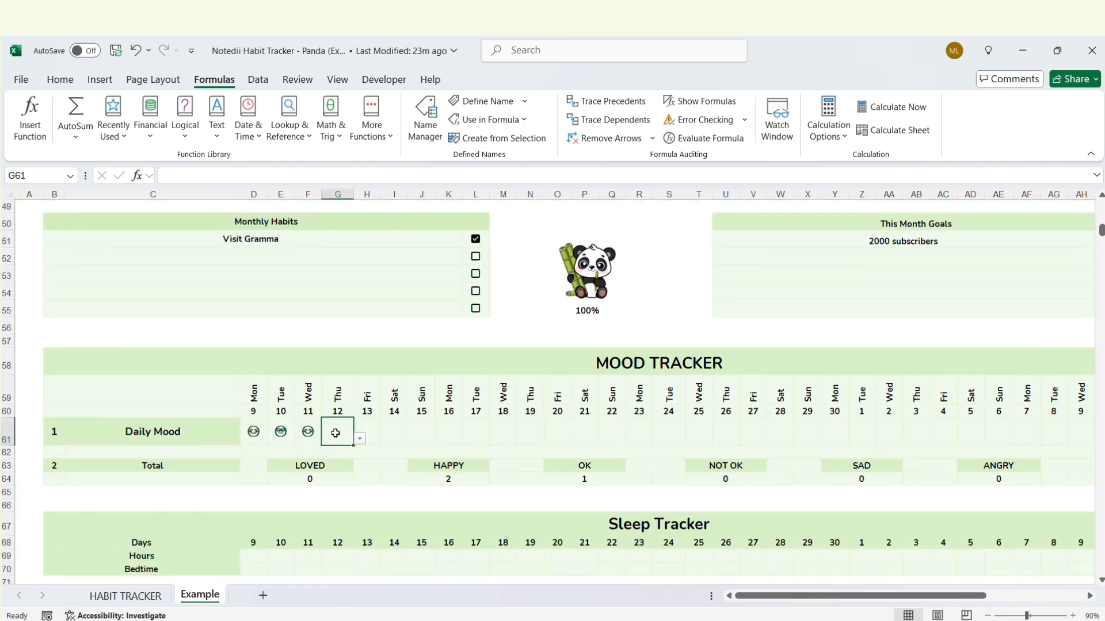
Log moods: loved on the 12th, one for the 13th, sad on the 15th, angry on the 16th.
{"action": "left_click", "coordinate": [359, 439]}
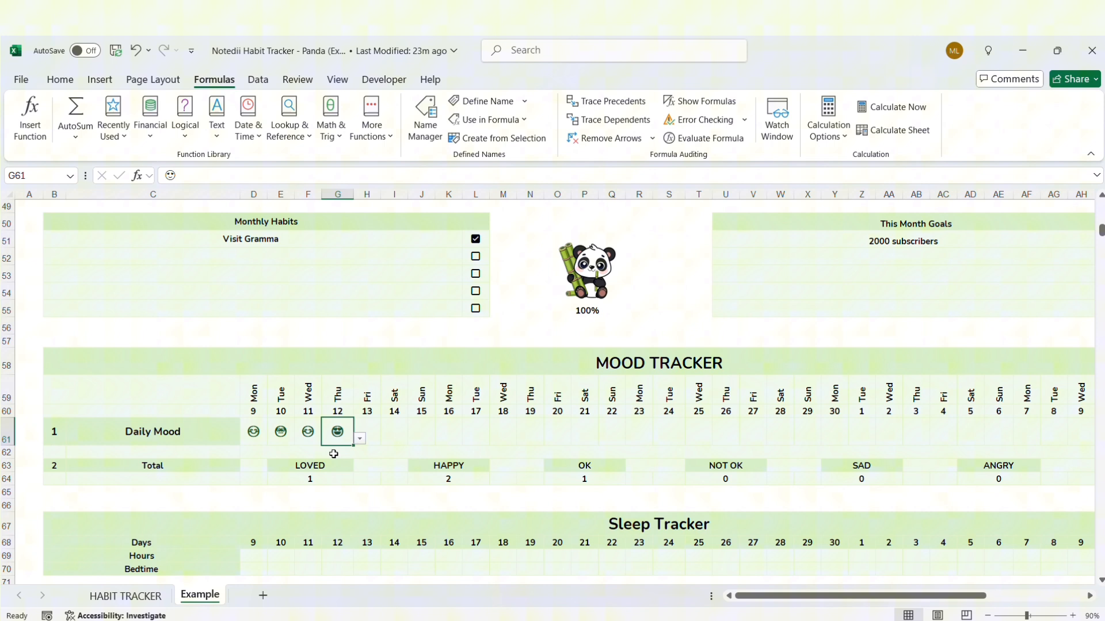
{"action": "left_click", "coordinate": [386, 438]}
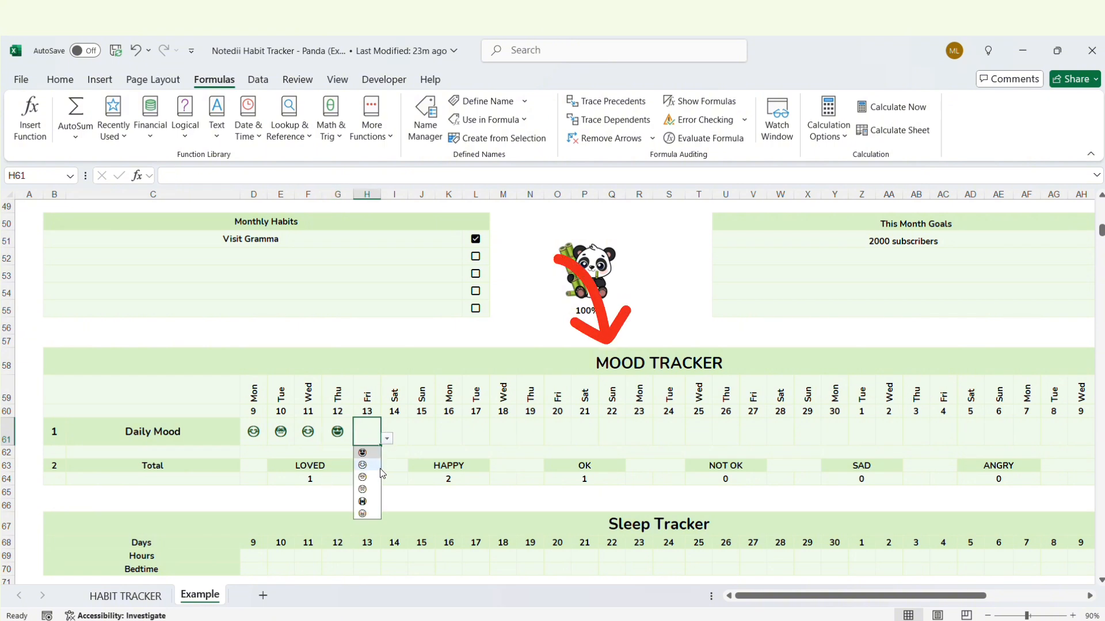
{"action": "left_click", "coordinate": [363, 465]}
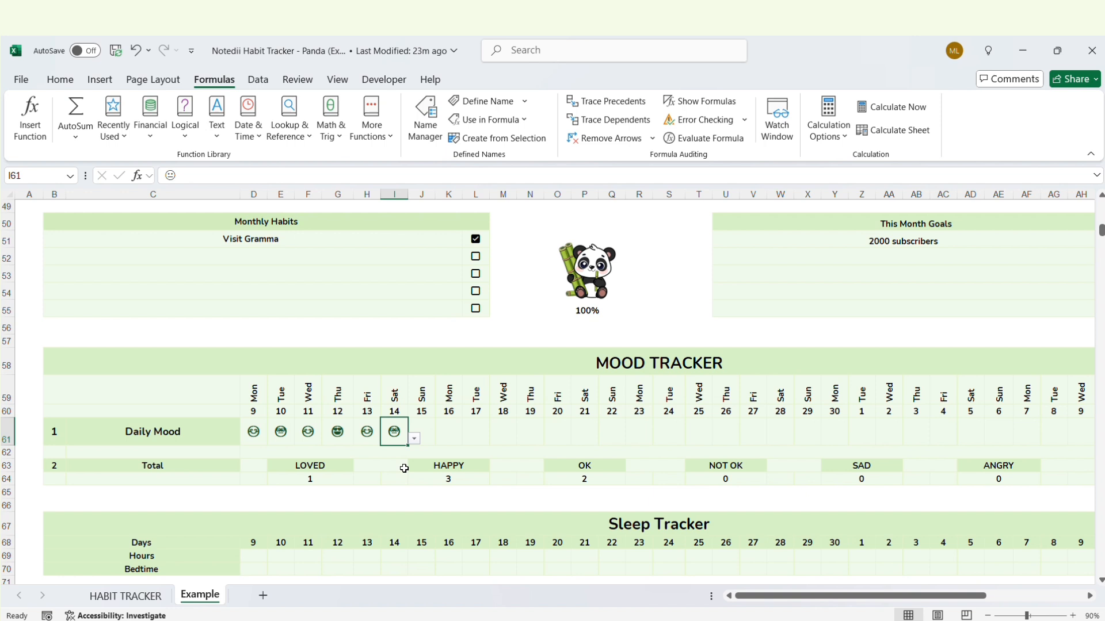
{"action": "left_click", "coordinate": [441, 438]}
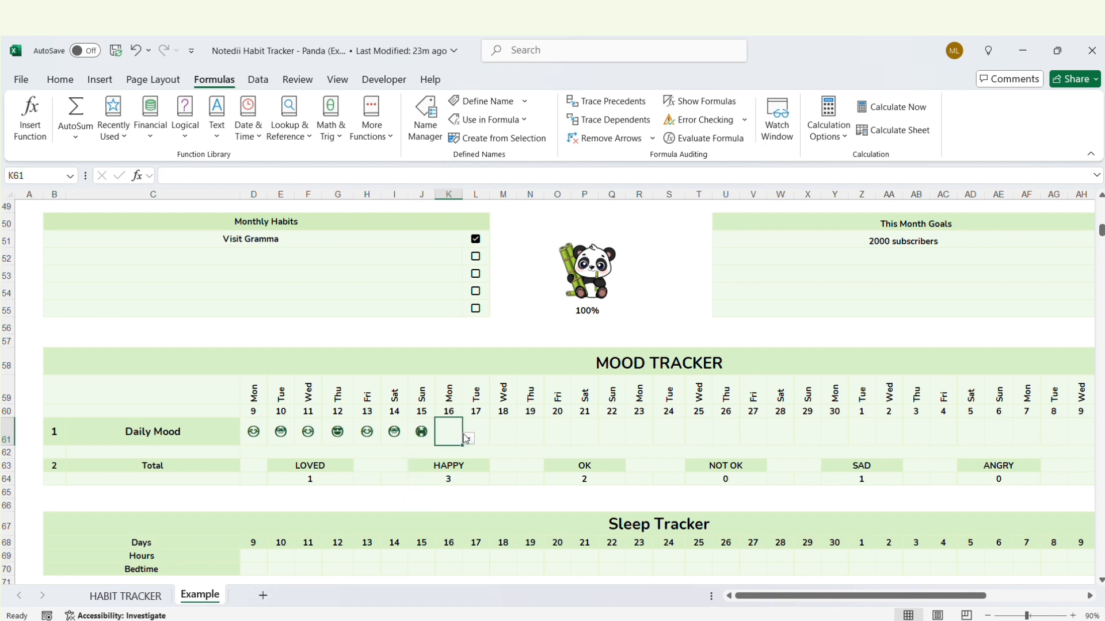
{"action": "left_click", "coordinate": [448, 431]}
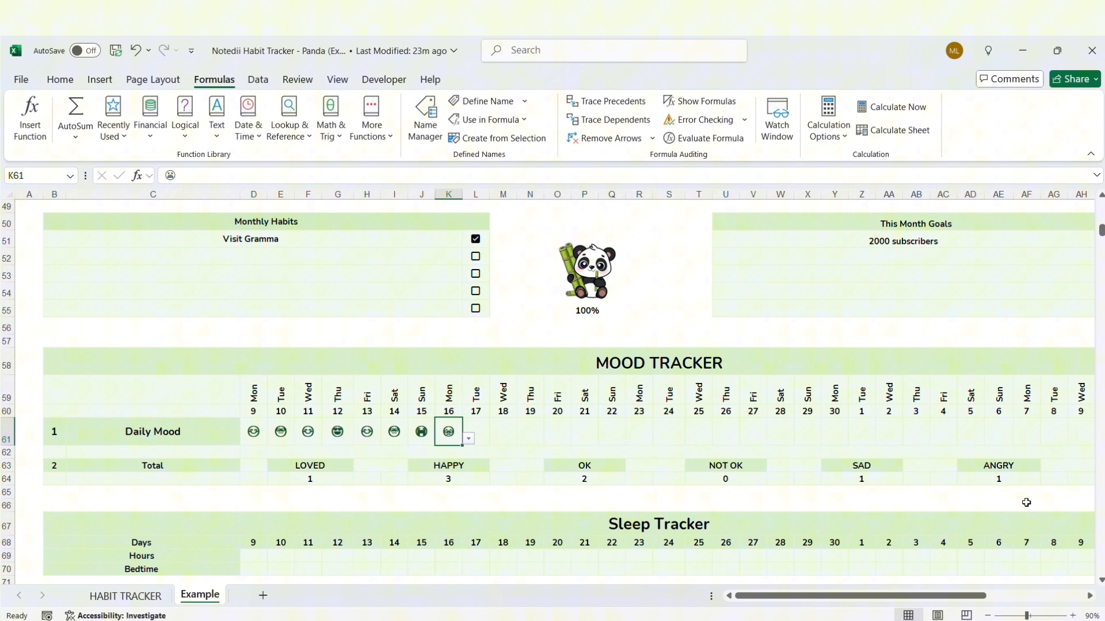
{"action": "scroll", "scroll_direction": "right", "scroll_amount": 3}
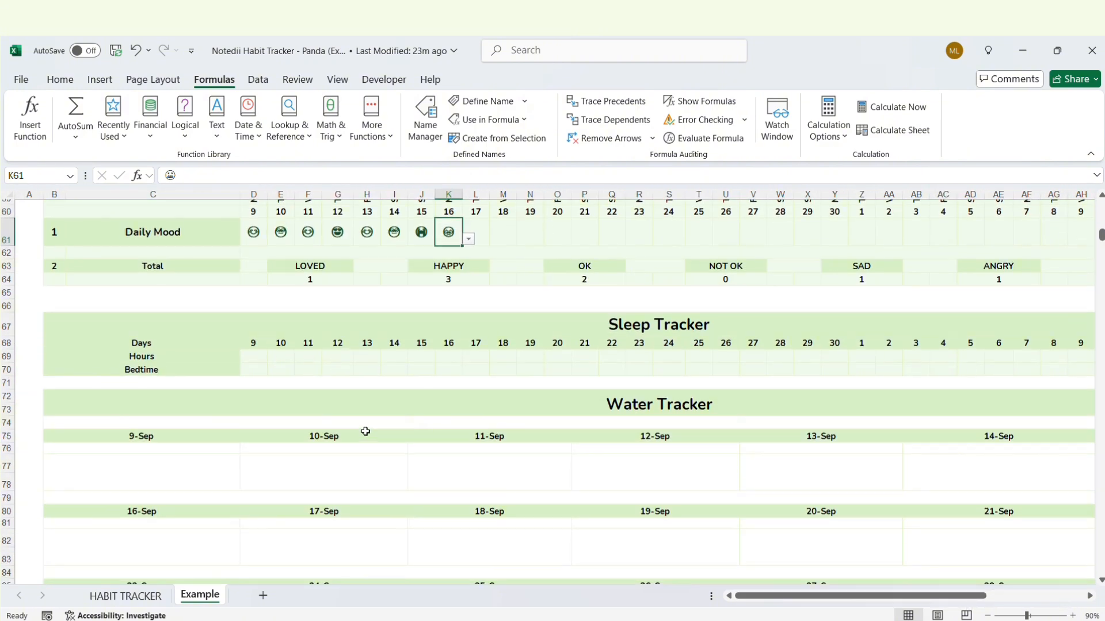
Log sleep hours 1, 2 and 4 for the 9th–11th and enter 6.
{"action": "left_click", "coordinate": [273, 355]}
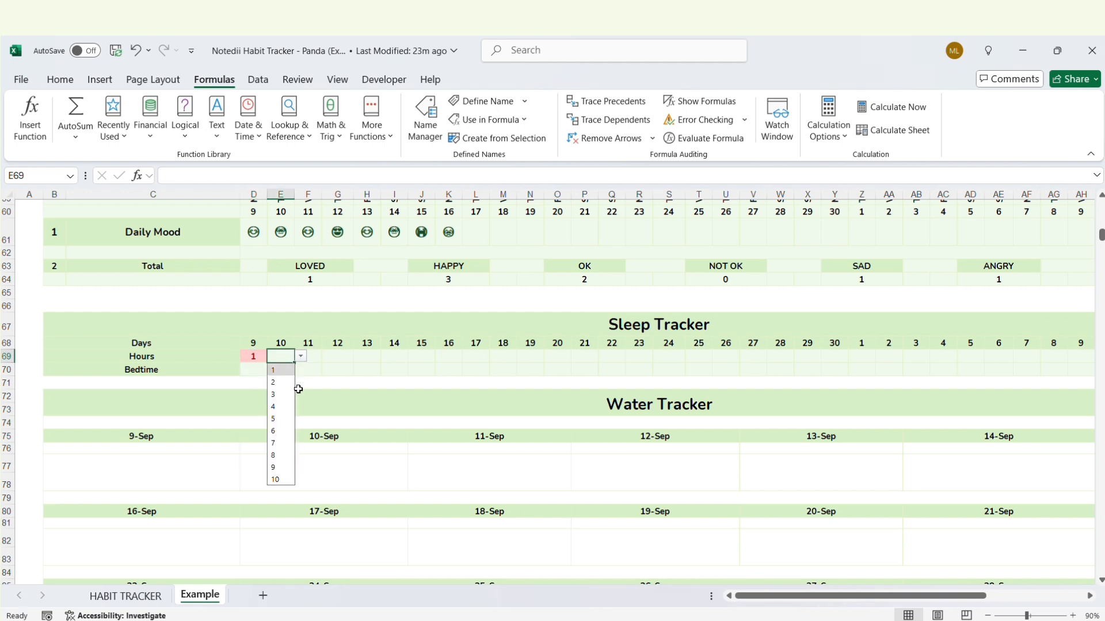
{"action": "left_click", "coordinate": [272, 382]}
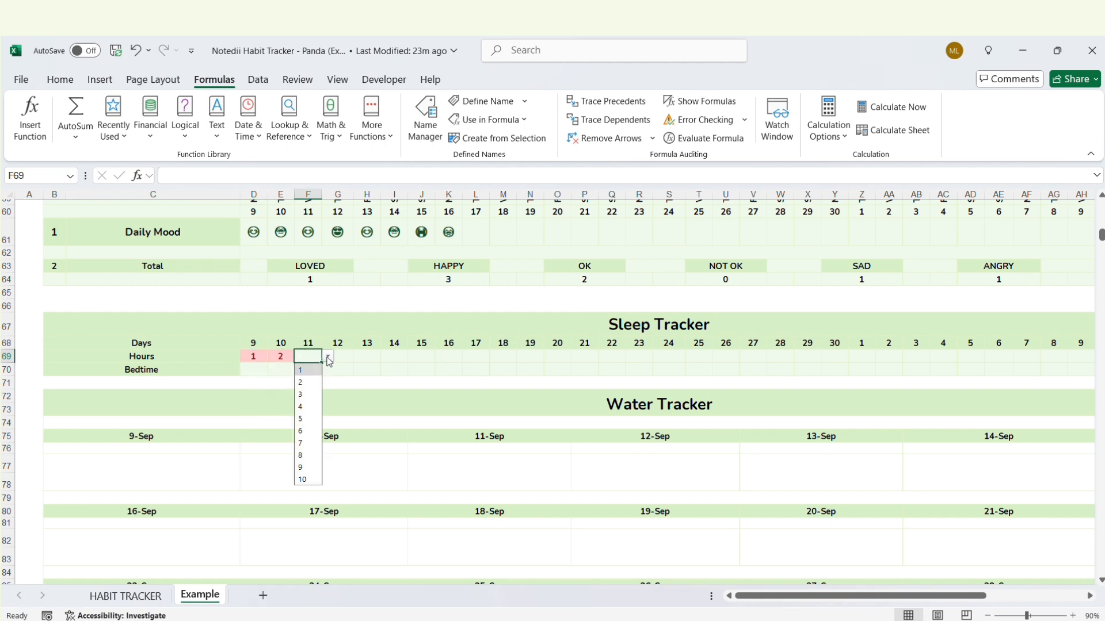
{"action": "left_click", "coordinate": [299, 407]}
{"action": "type", "text": "5"}
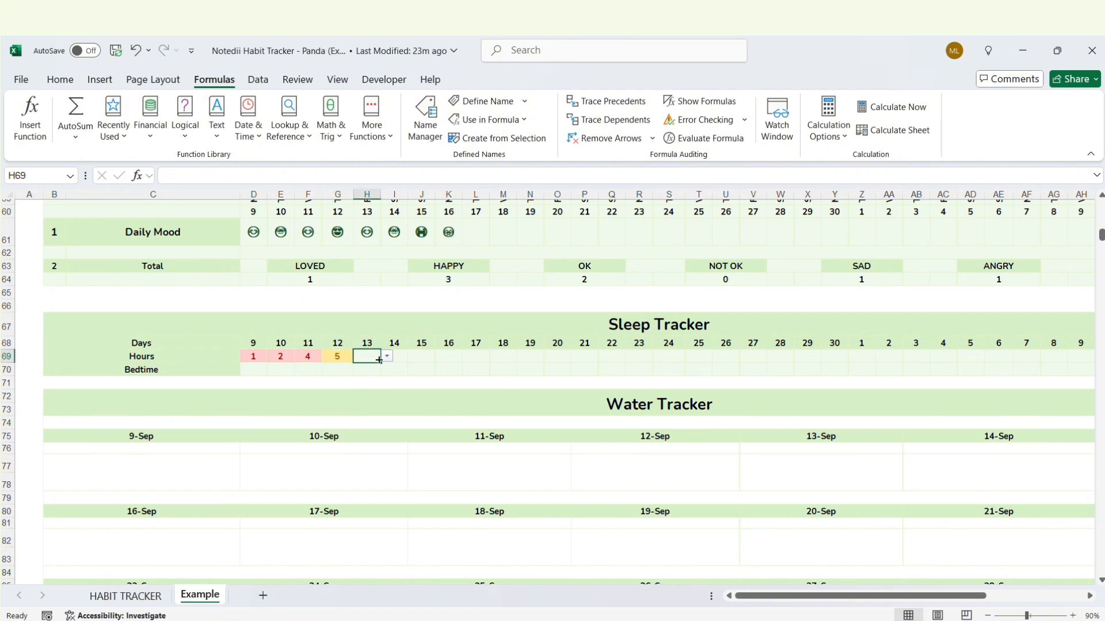
{"action": "type", "text": "6"}
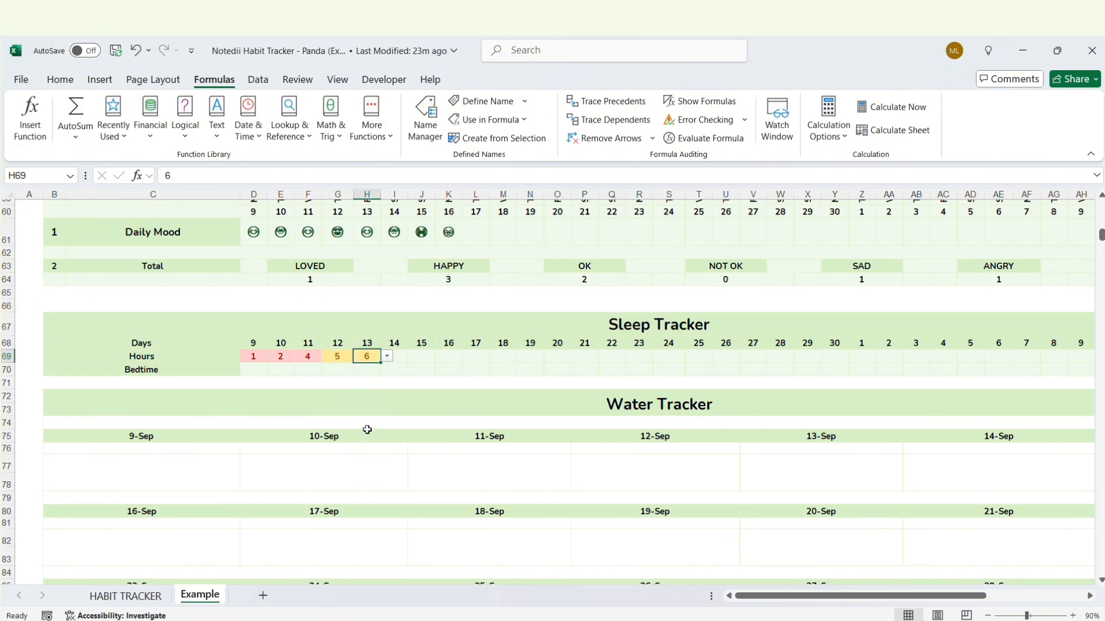
Choose 9 hours for the 14th, set the 16th, and 8 hours for day 17.
{"action": "left_click", "coordinate": [385, 357]}
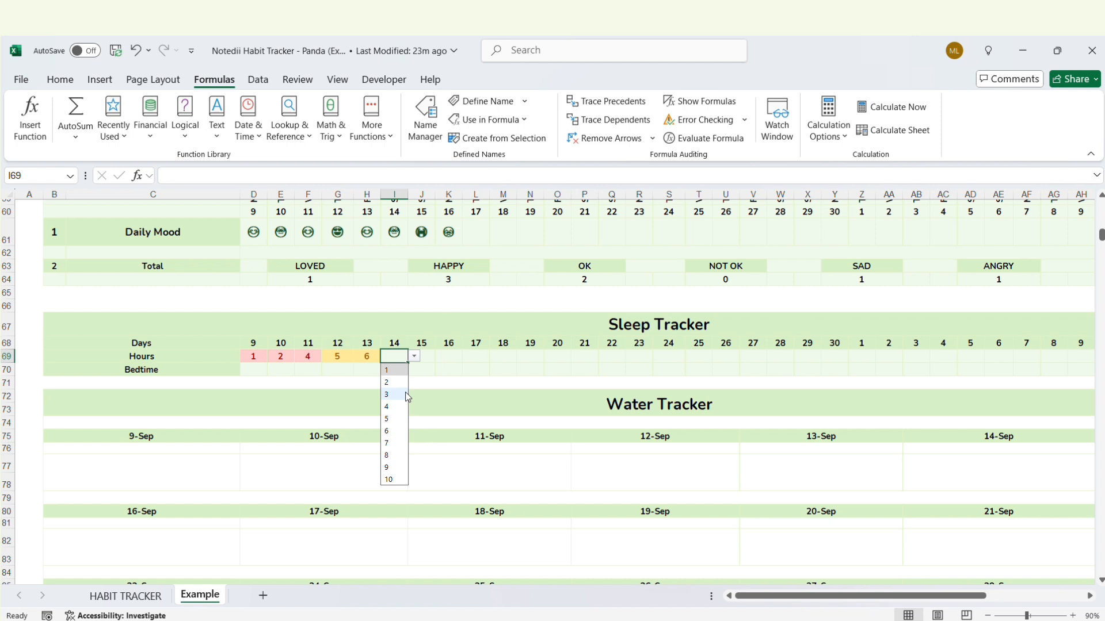
{"action": "left_click", "coordinate": [386, 467]}
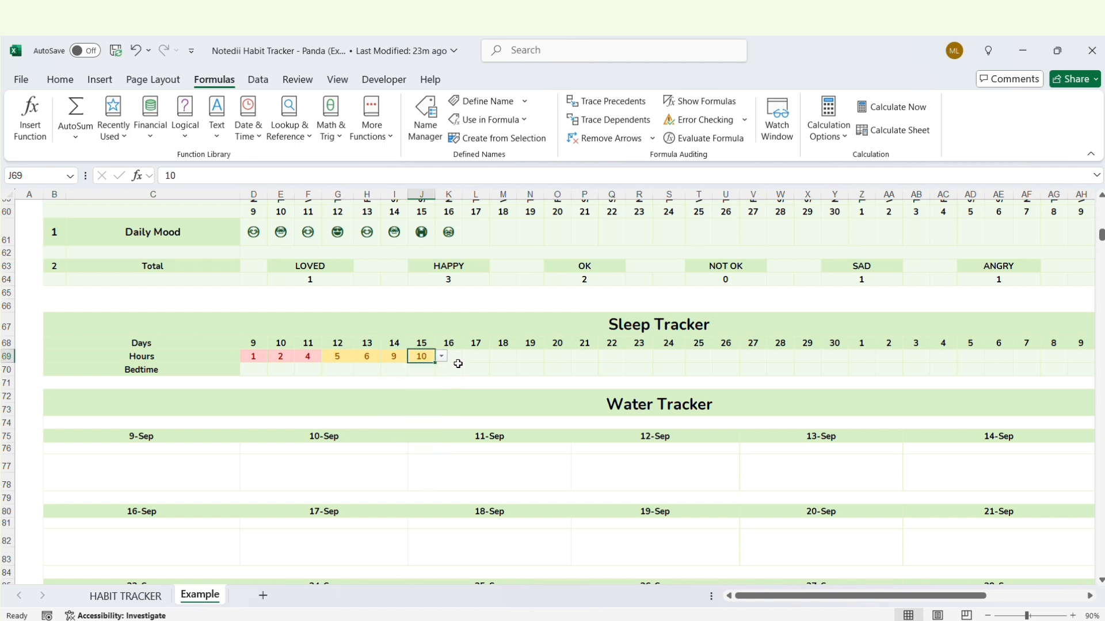
{"action": "left_click", "coordinate": [468, 357]}
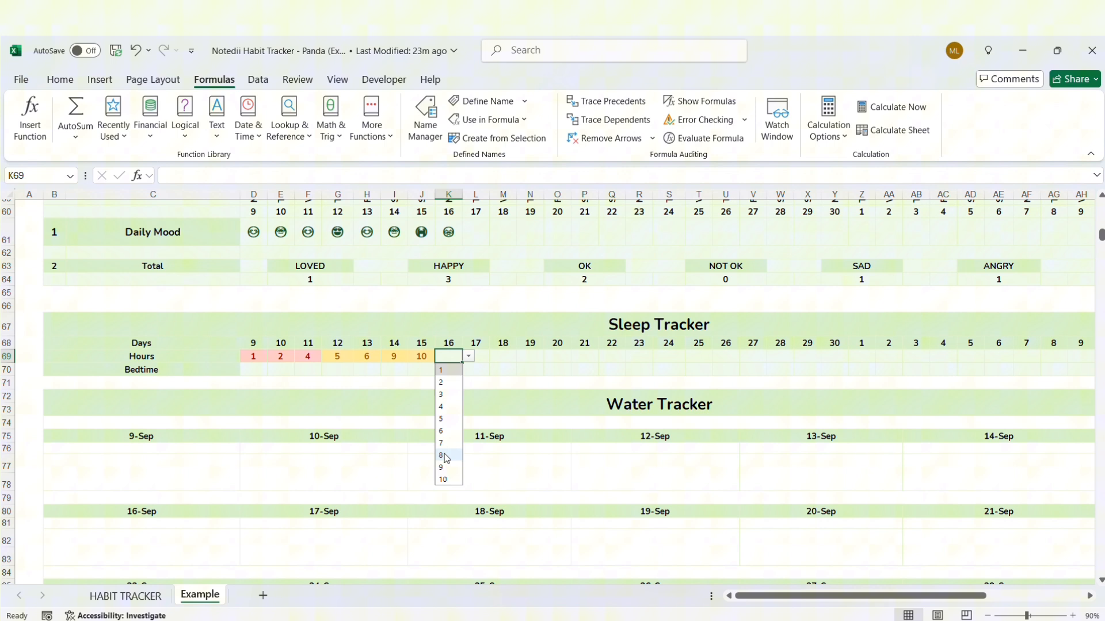
{"action": "left_click", "coordinate": [440, 443]}
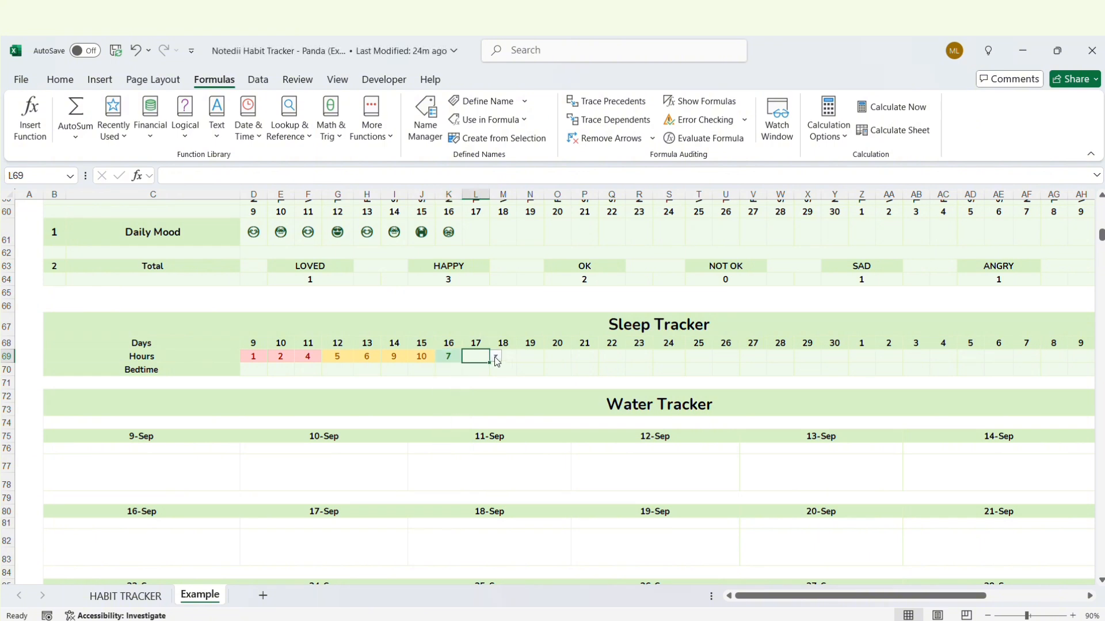
{"action": "left_click", "coordinate": [495, 356]}
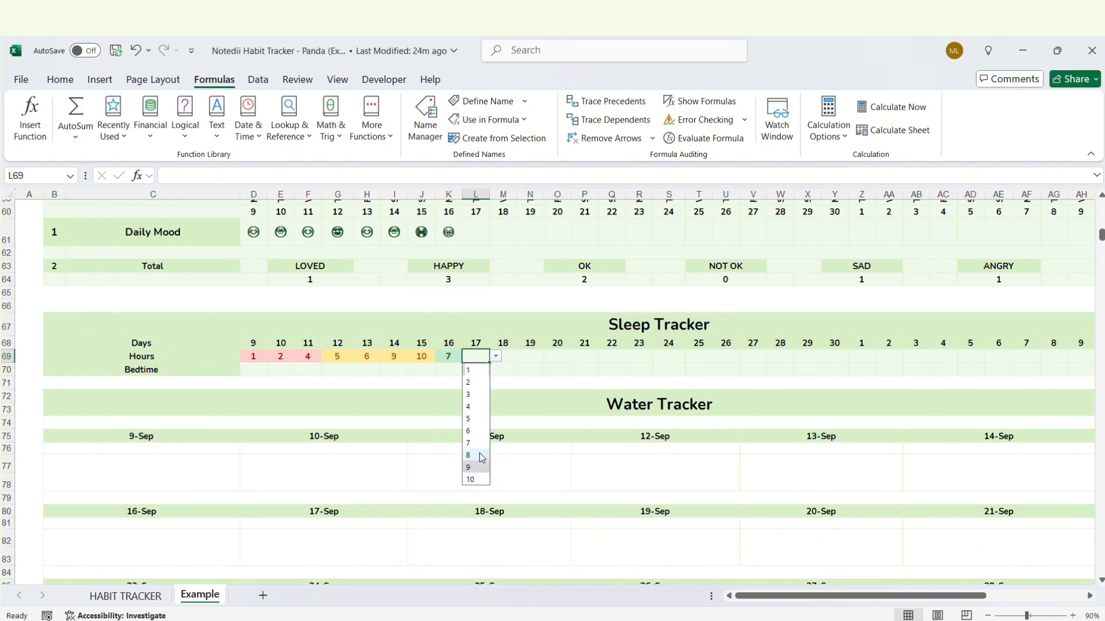
{"action": "left_click", "coordinate": [467, 455]}
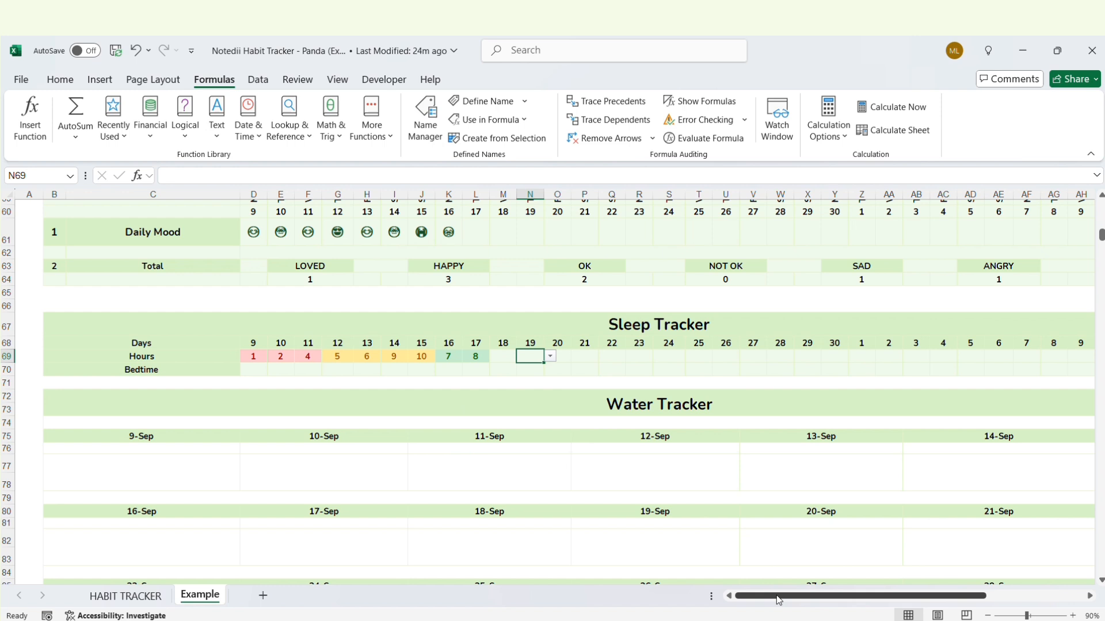
{"action": "scroll", "scroll_direction": "right", "scroll_amount": 3}
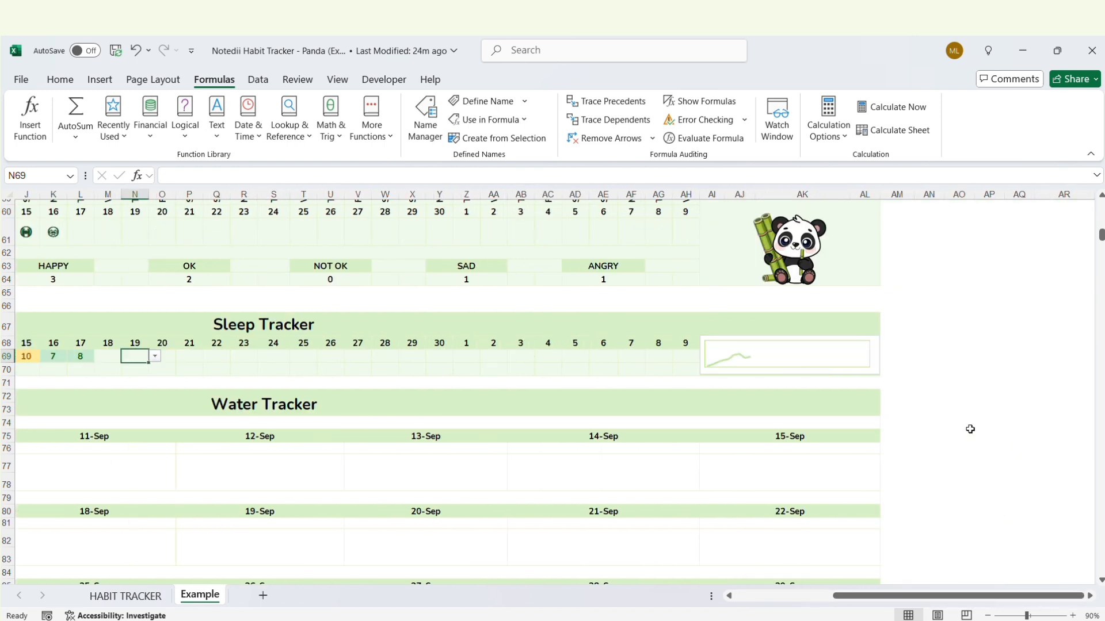
Scroll back left and down to the Sleep Tracker's Bedtime row for day 9.
{"action": "left_click", "coordinate": [958, 422]}
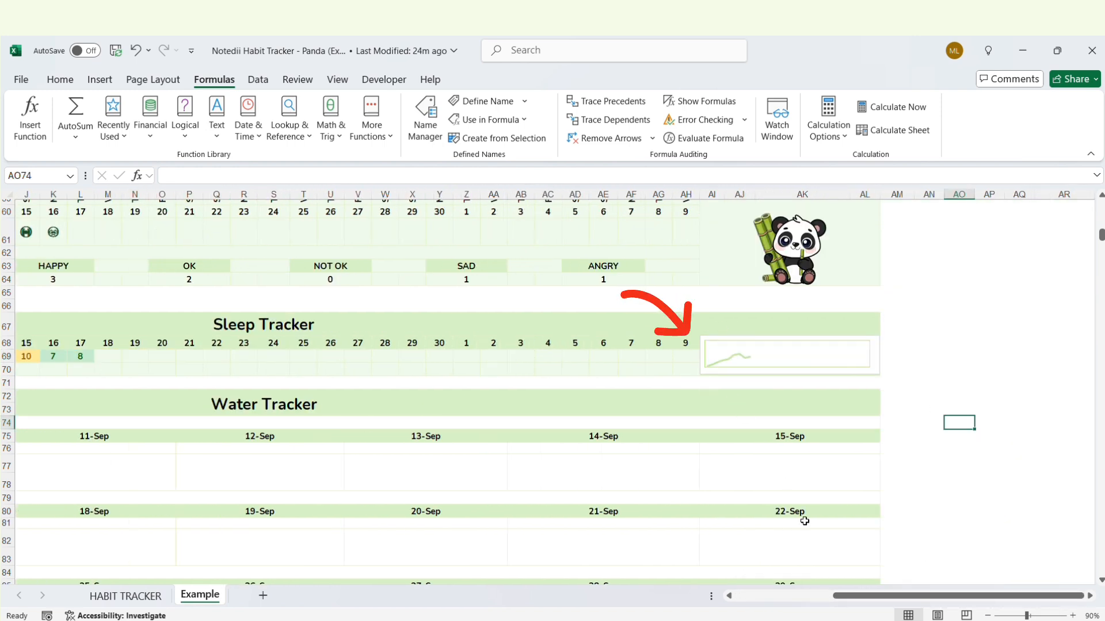
{"action": "scroll", "scroll_direction": "left", "scroll_amount": 3}
{"action": "type", "text": "10:00"}
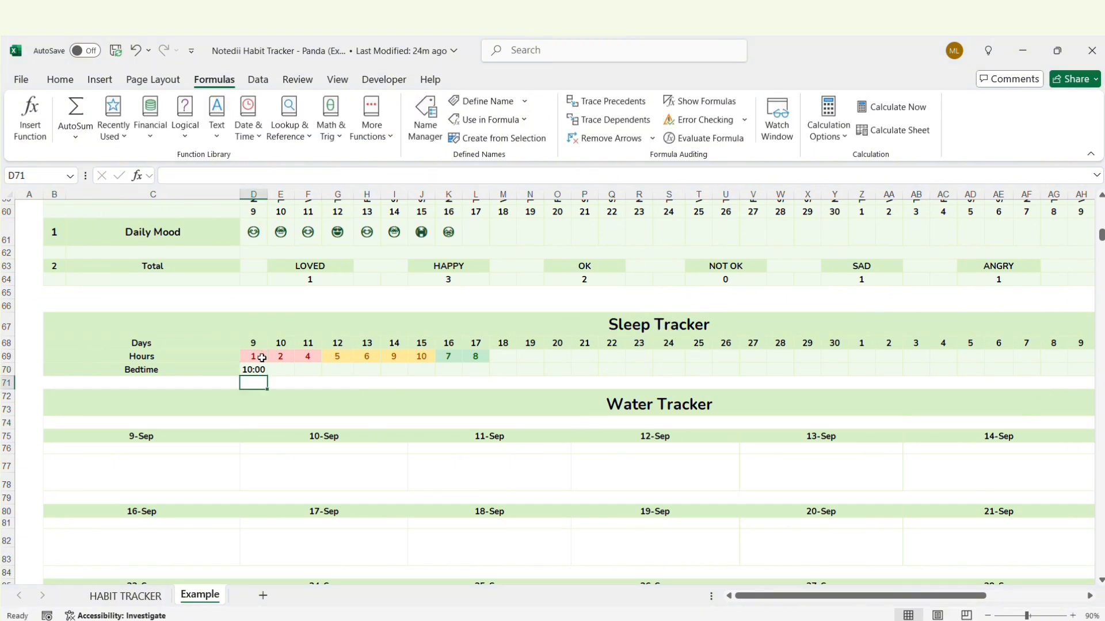
{"action": "scroll", "scroll_direction": "down", "scroll_amount": 3}
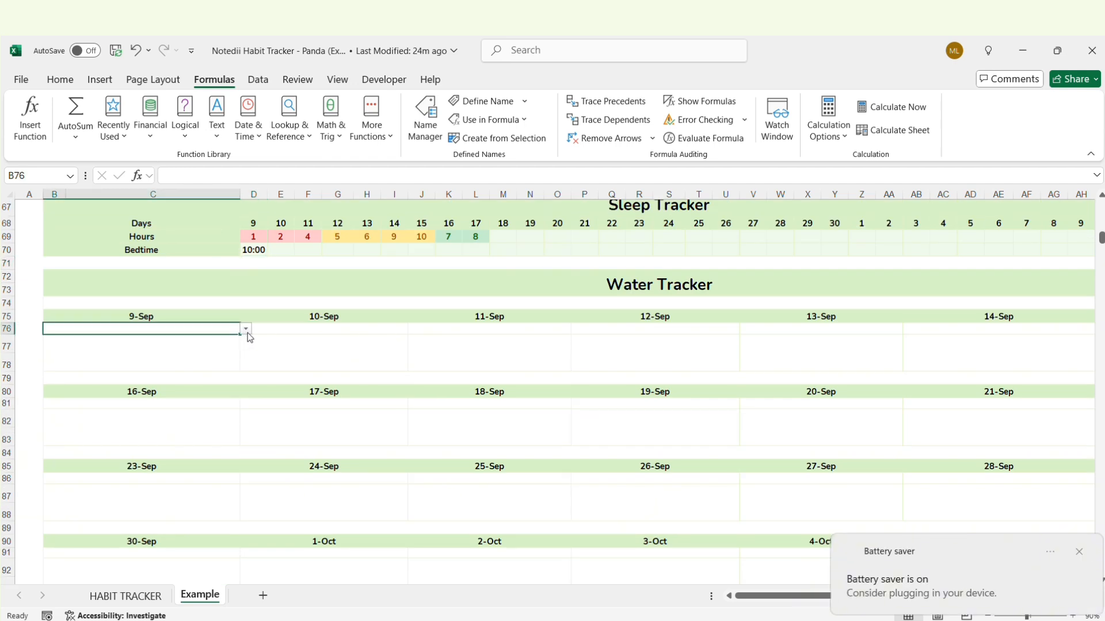
Record 250, 1250, 1250 and 1000 ml of water for 9–12 Sep, then scroll down to Reflection.
{"action": "left_click", "coordinate": [1079, 552]}
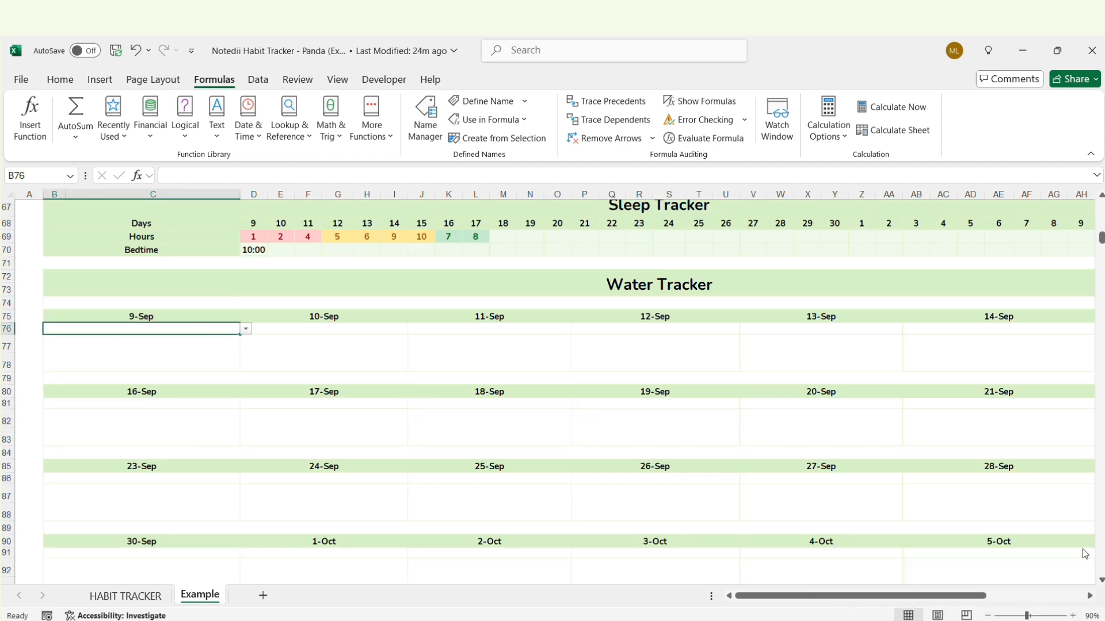
{"action": "left_click", "coordinate": [244, 329]}
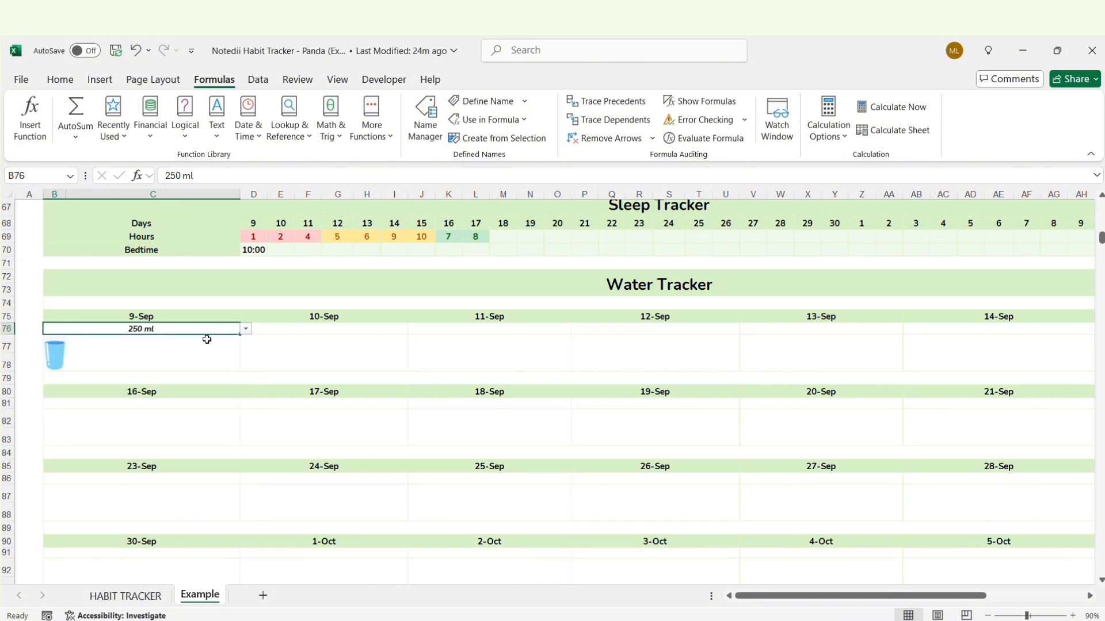
{"action": "mouse_move", "coordinate": [314, 350]}
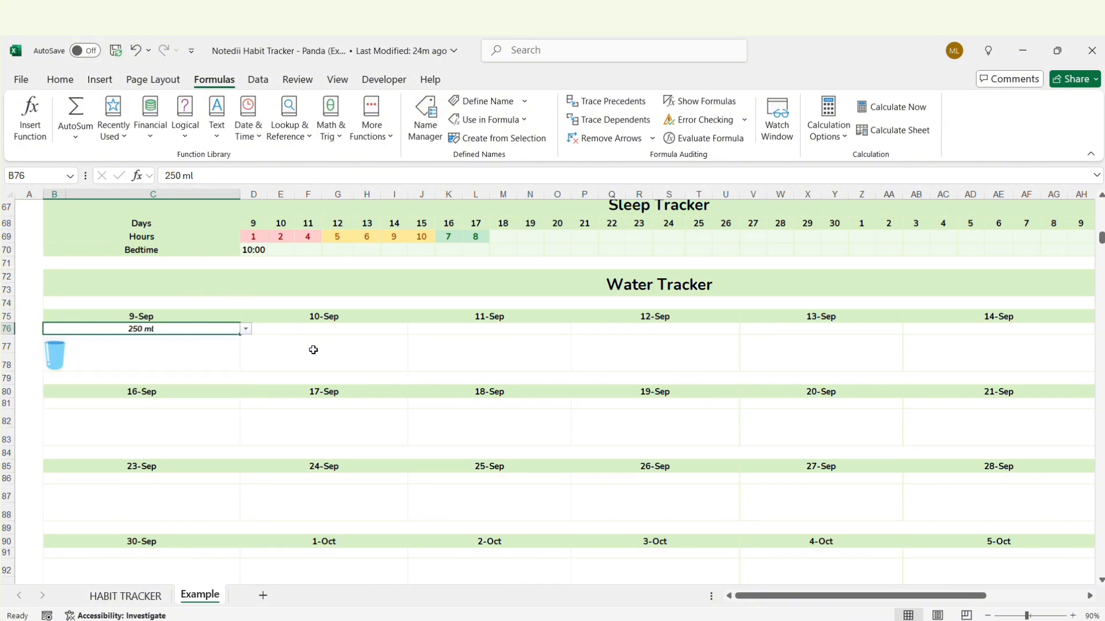
{"action": "left_click", "coordinate": [323, 328]}
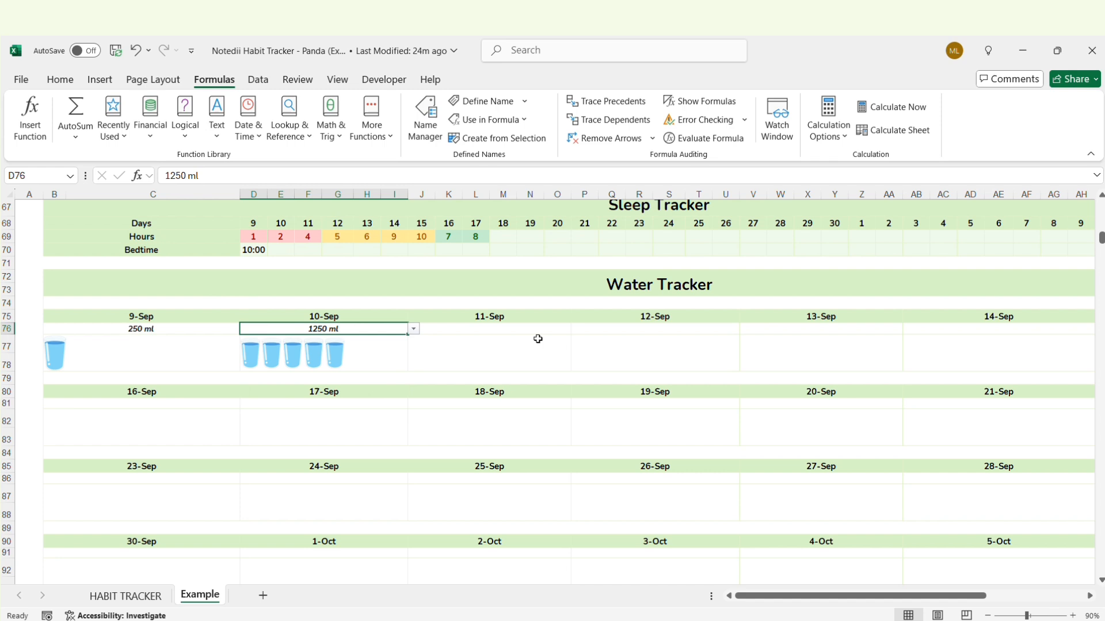
{"action": "left_click", "coordinate": [489, 329]}
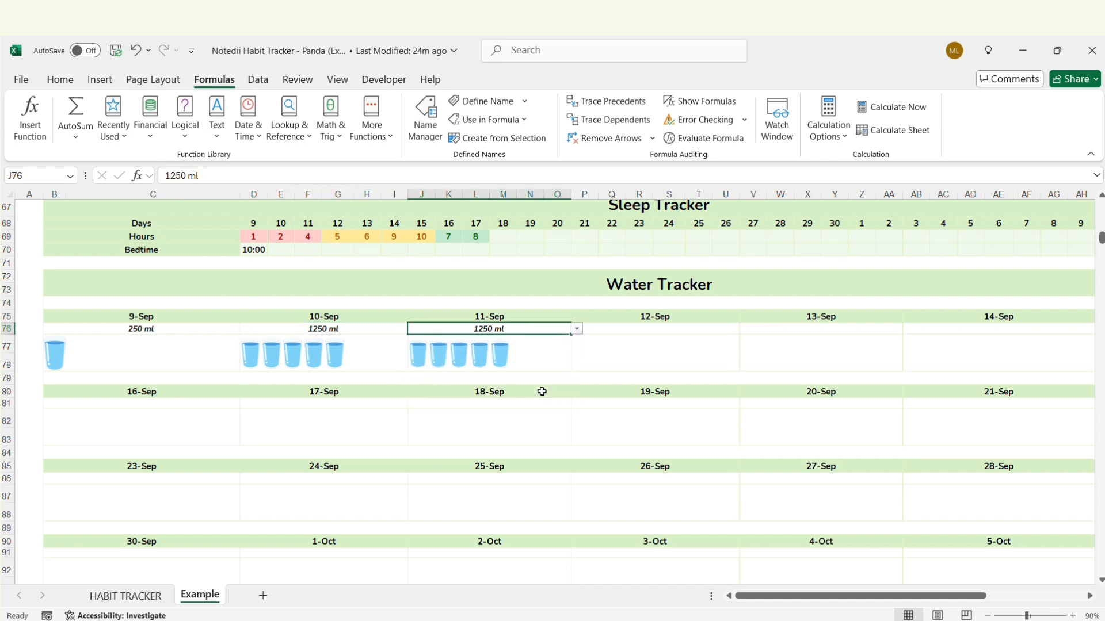
{"action": "left_click", "coordinate": [744, 329]}
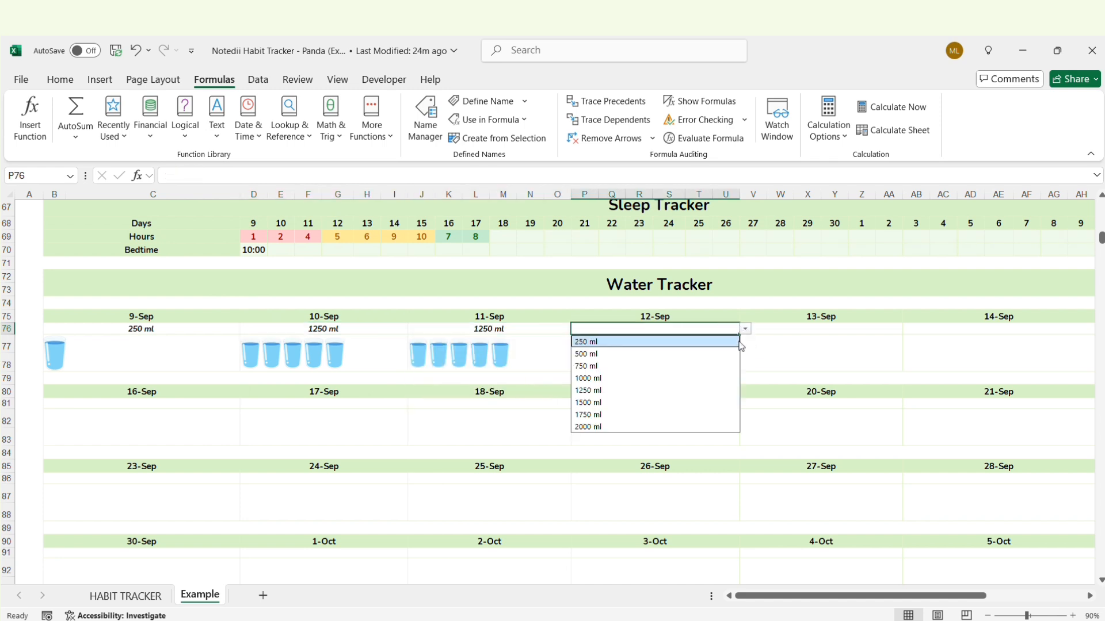
{"action": "left_click", "coordinate": [587, 379]}
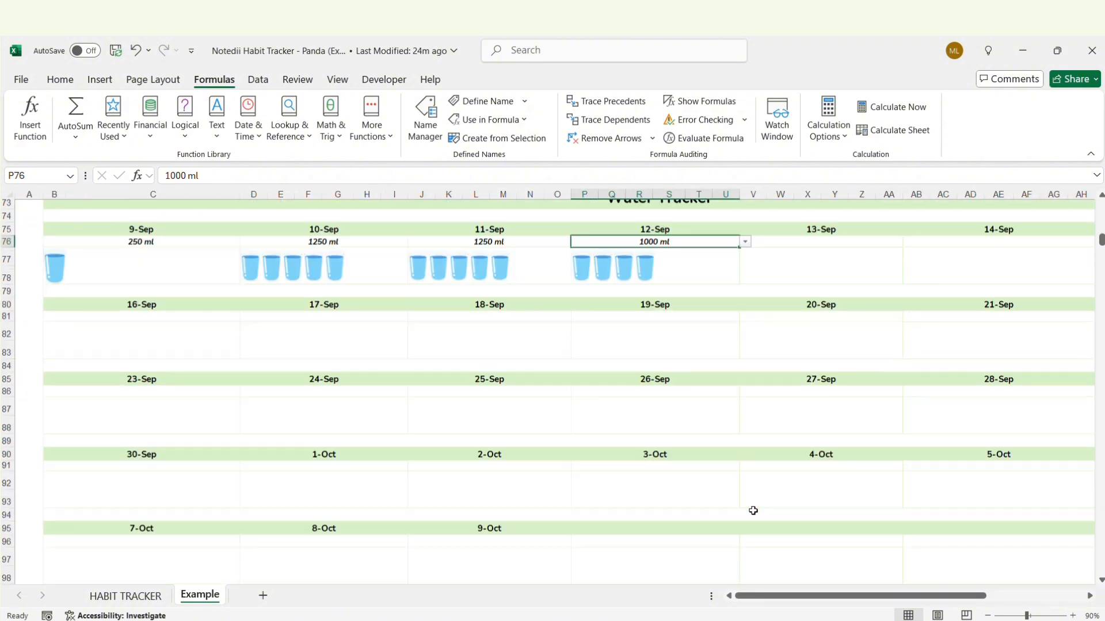
{"action": "scroll", "scroll_direction": "down", "scroll_amount": 3}
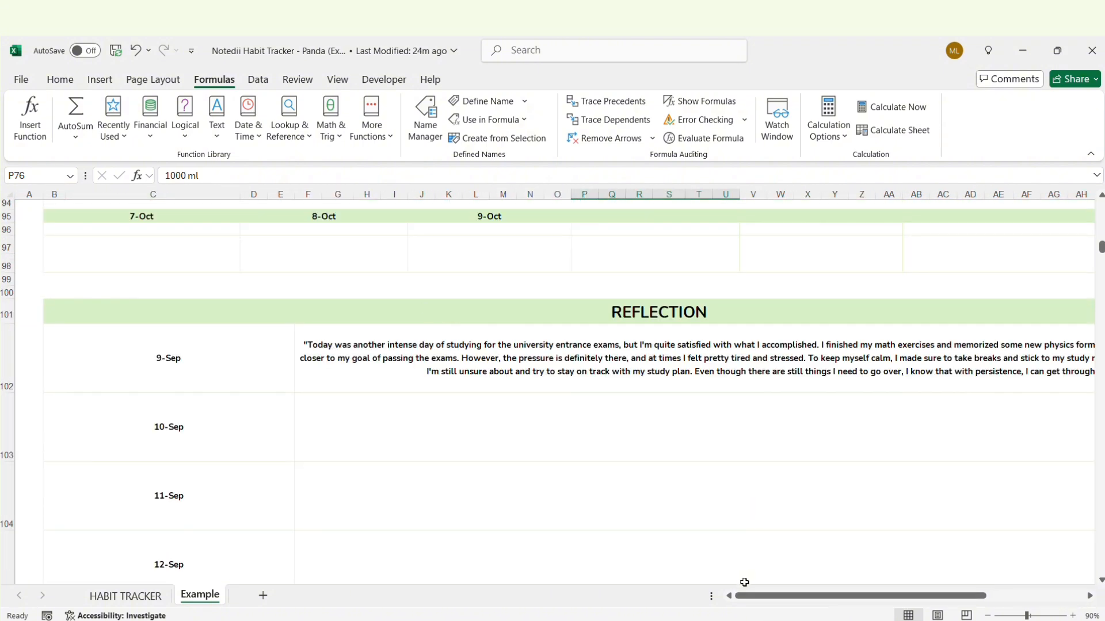
{"action": "mouse_move", "coordinate": [709, 504]}
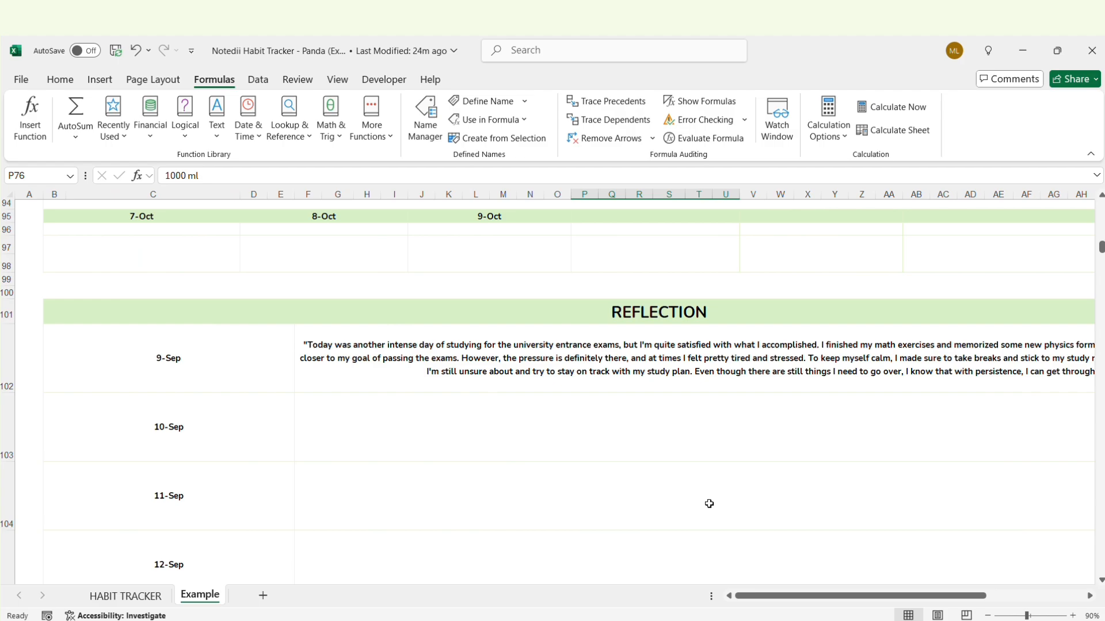
{"action": "left_click", "coordinate": [125, 595]}
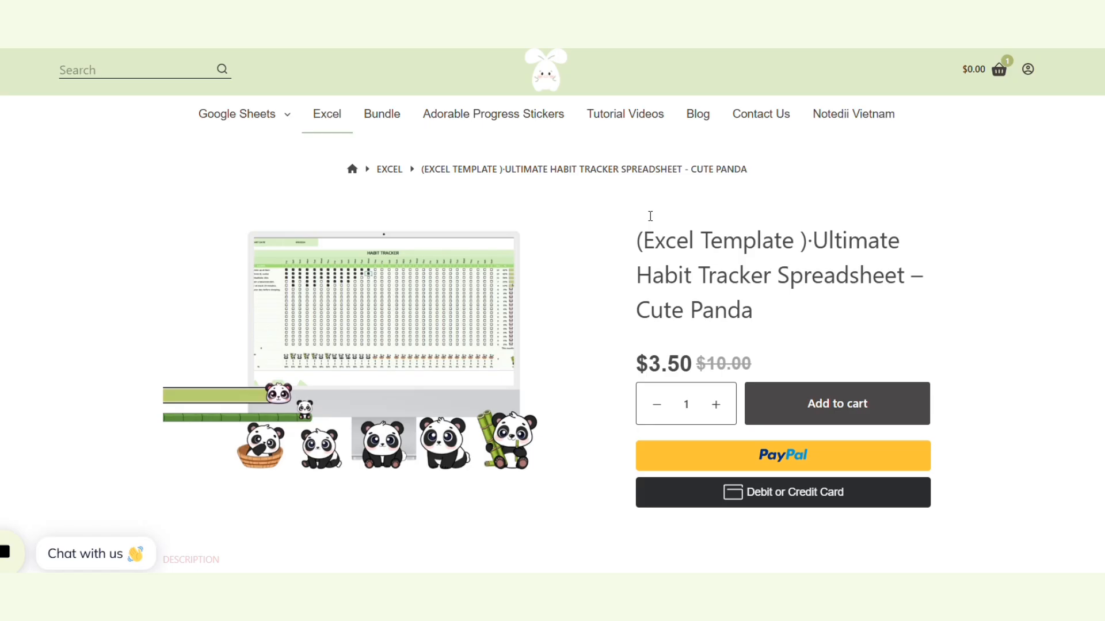
{"action": "scroll", "scroll_direction": "down", "scroll_amount": 3}
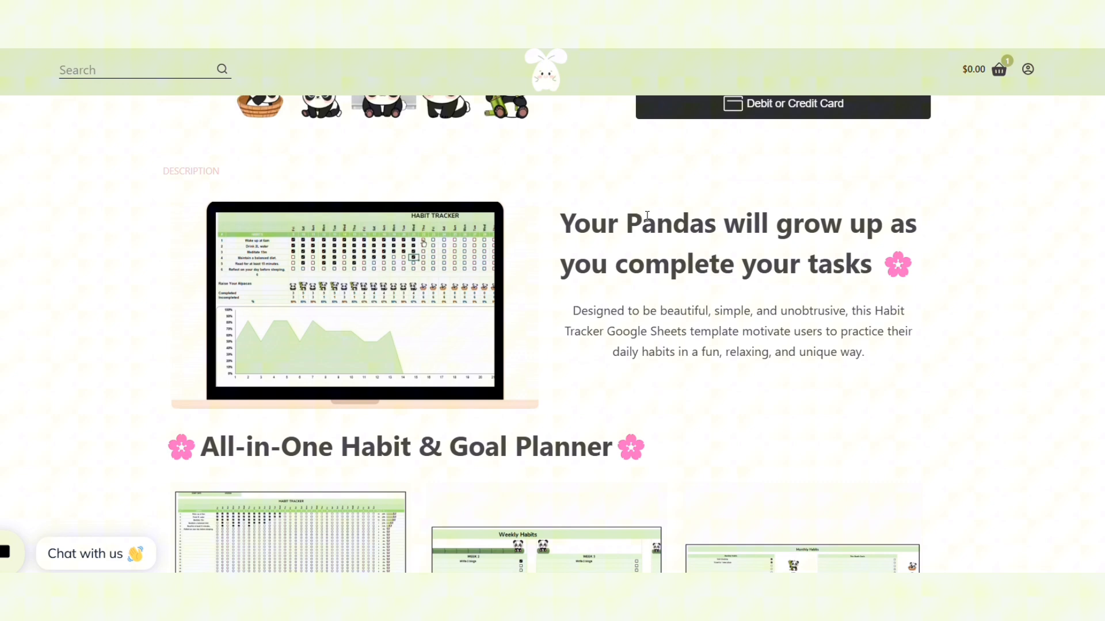
{"action": "scroll", "scroll_direction": "down", "scroll_amount": 3}
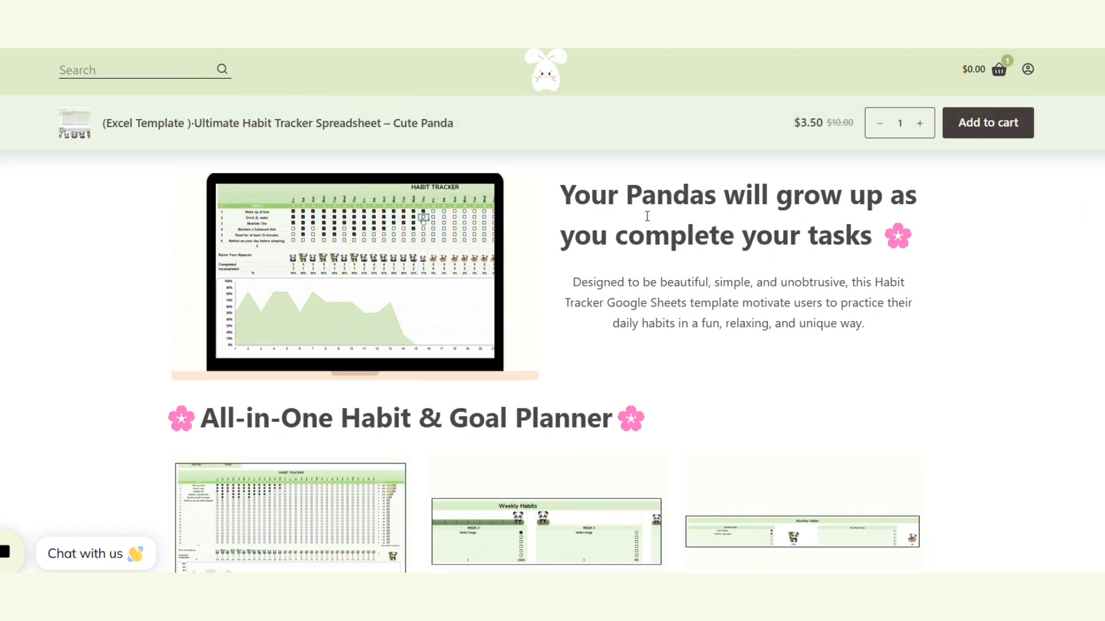
{"action": "scroll", "scroll_direction": "down", "scroll_amount": 3}
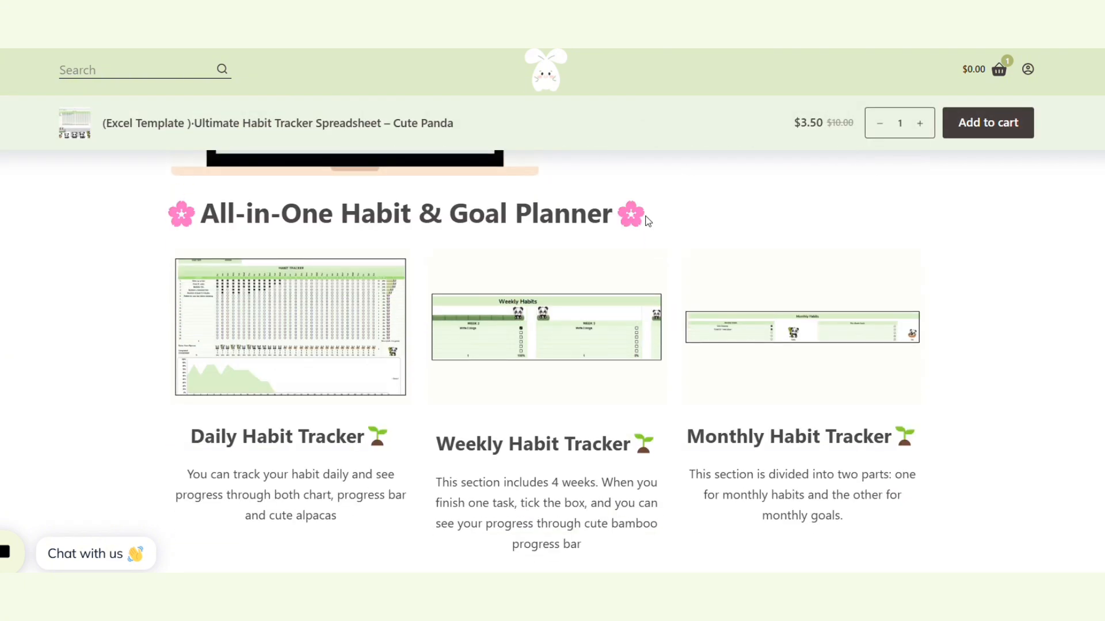
{"action": "scroll", "scroll_direction": "down", "scroll_amount": 3}
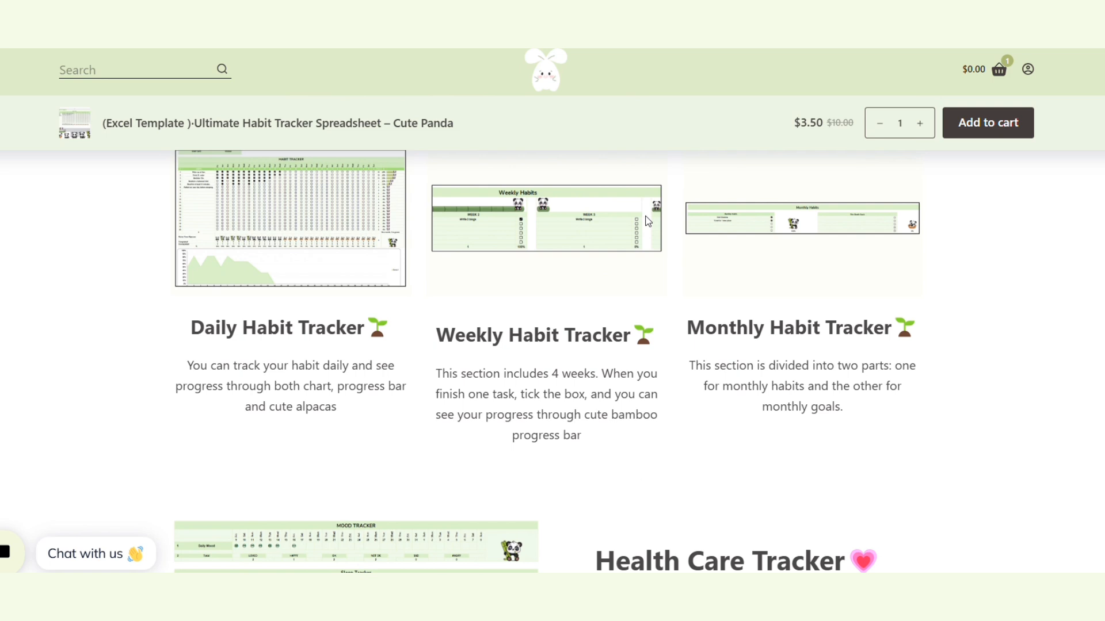
{"action": "scroll", "scroll_direction": "down", "scroll_amount": 3}
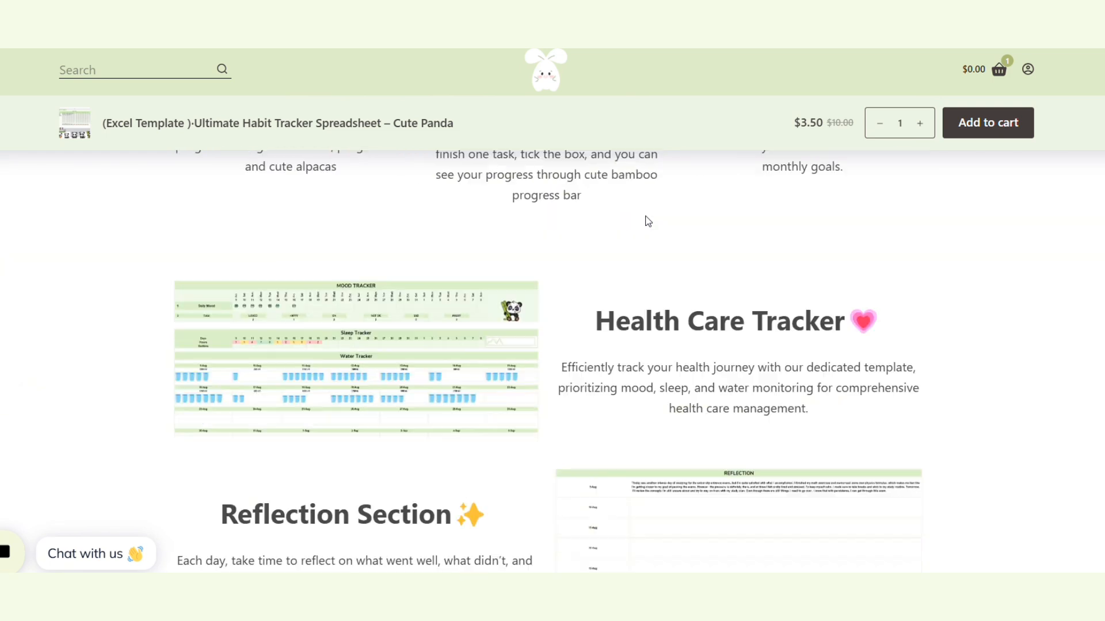
{"action": "scroll", "scroll_direction": "down", "scroll_amount": 3}
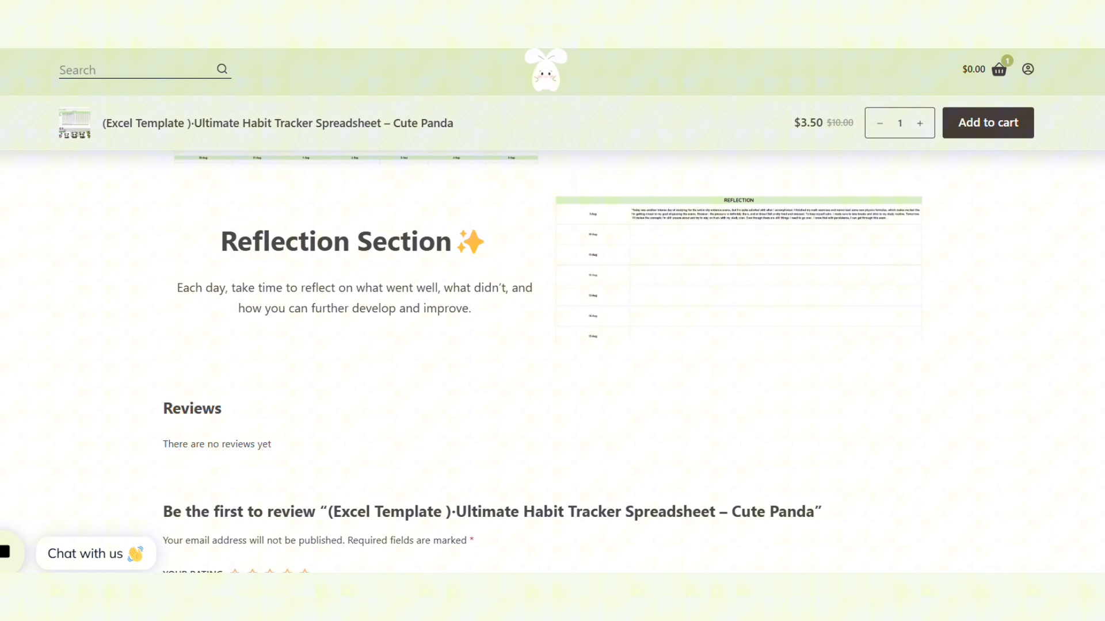
{"action": "scroll", "scroll_direction": "up", "scroll_amount": 3}
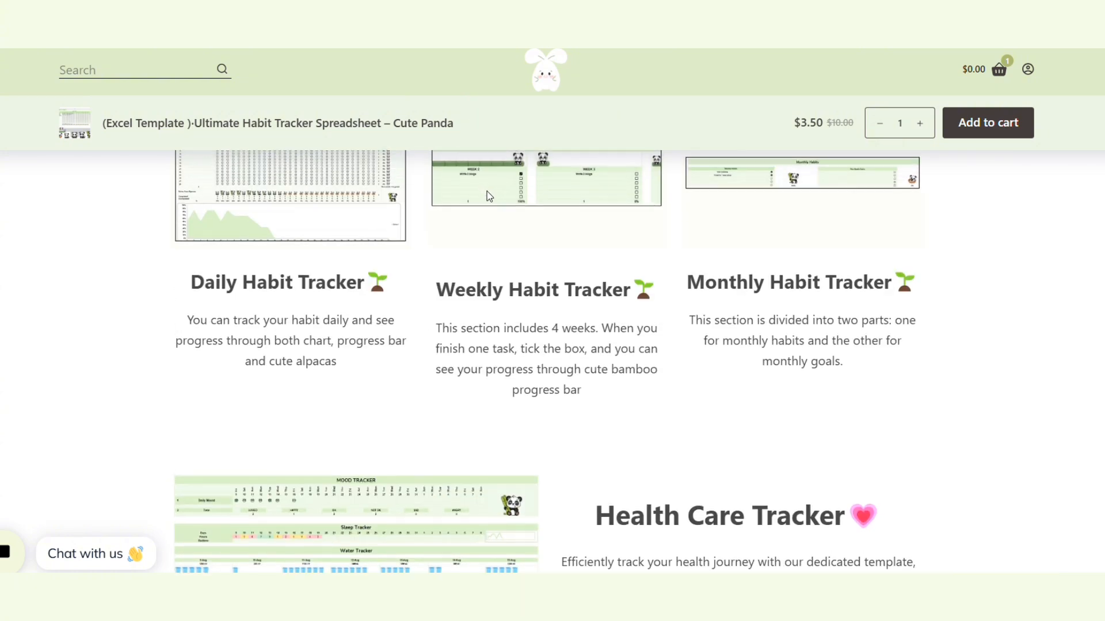
{"action": "scroll", "scroll_direction": "up", "scroll_amount": 3}
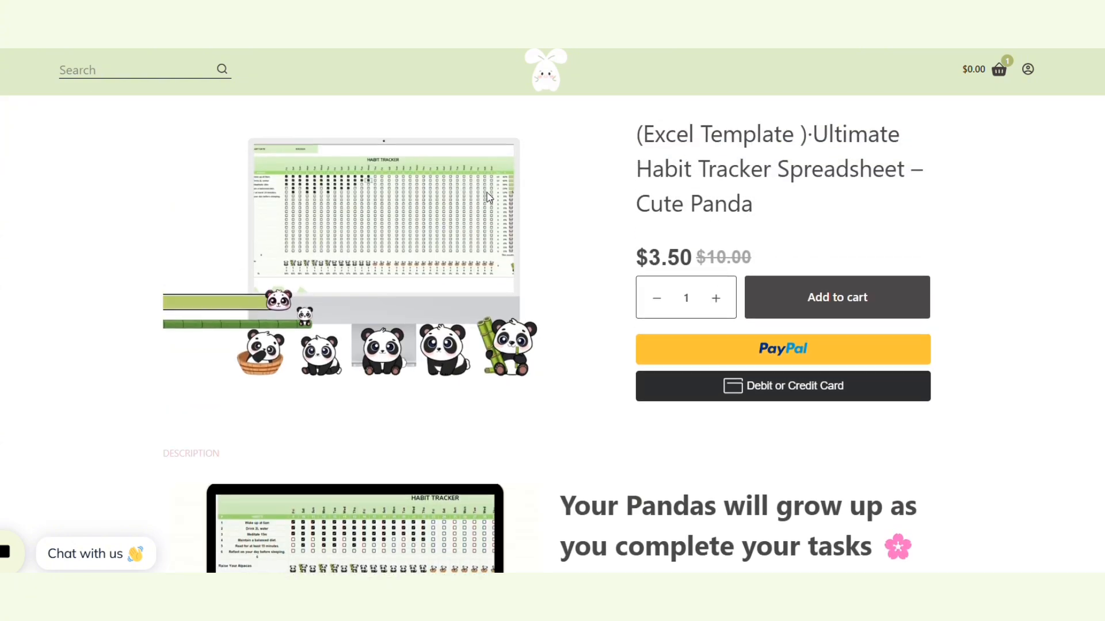